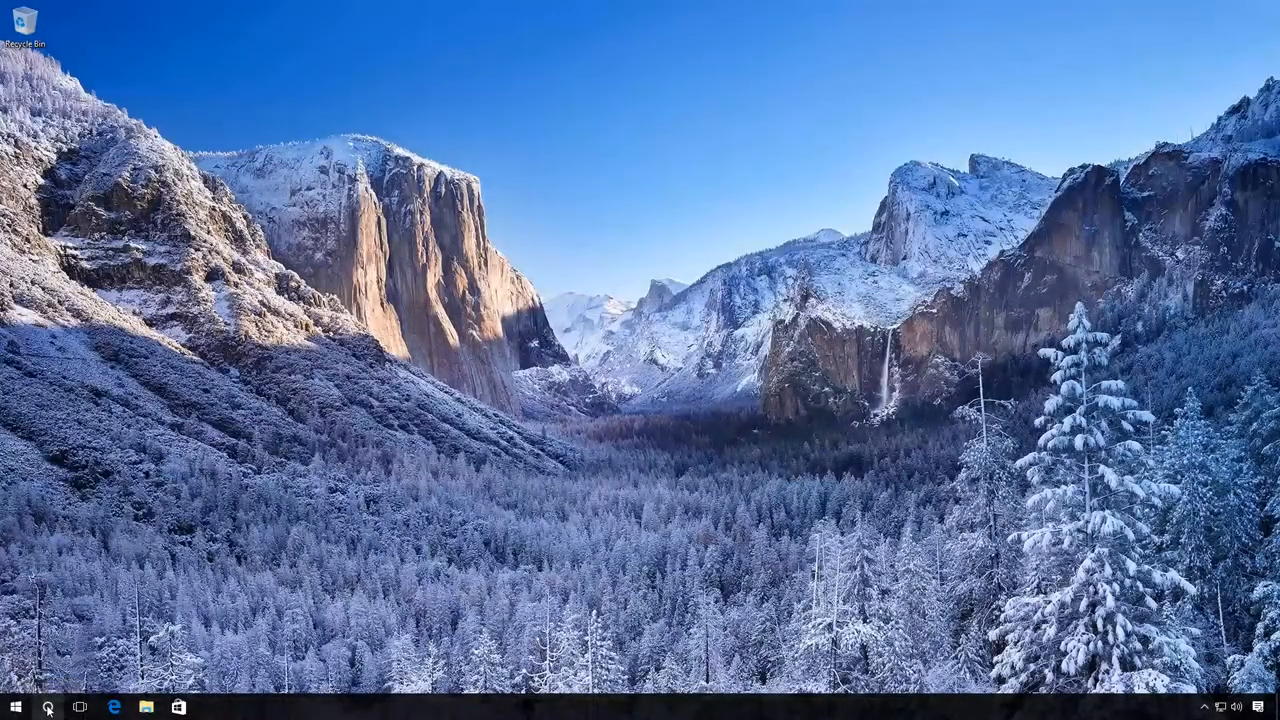
Search for 'gpedit.msc' from the taskbar and launch the Local Group Policy Editor
{"action": "left_click", "coordinate": [44, 708]}
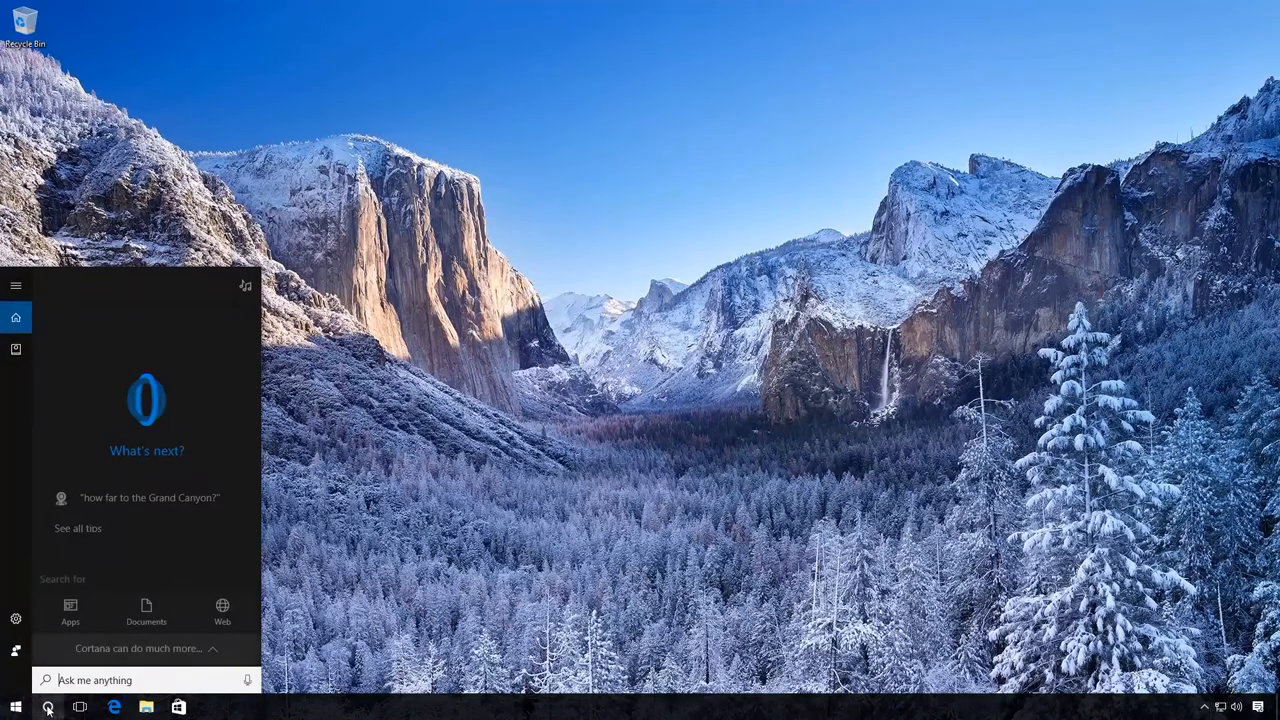
{"action": "type", "text": "gpedit"}
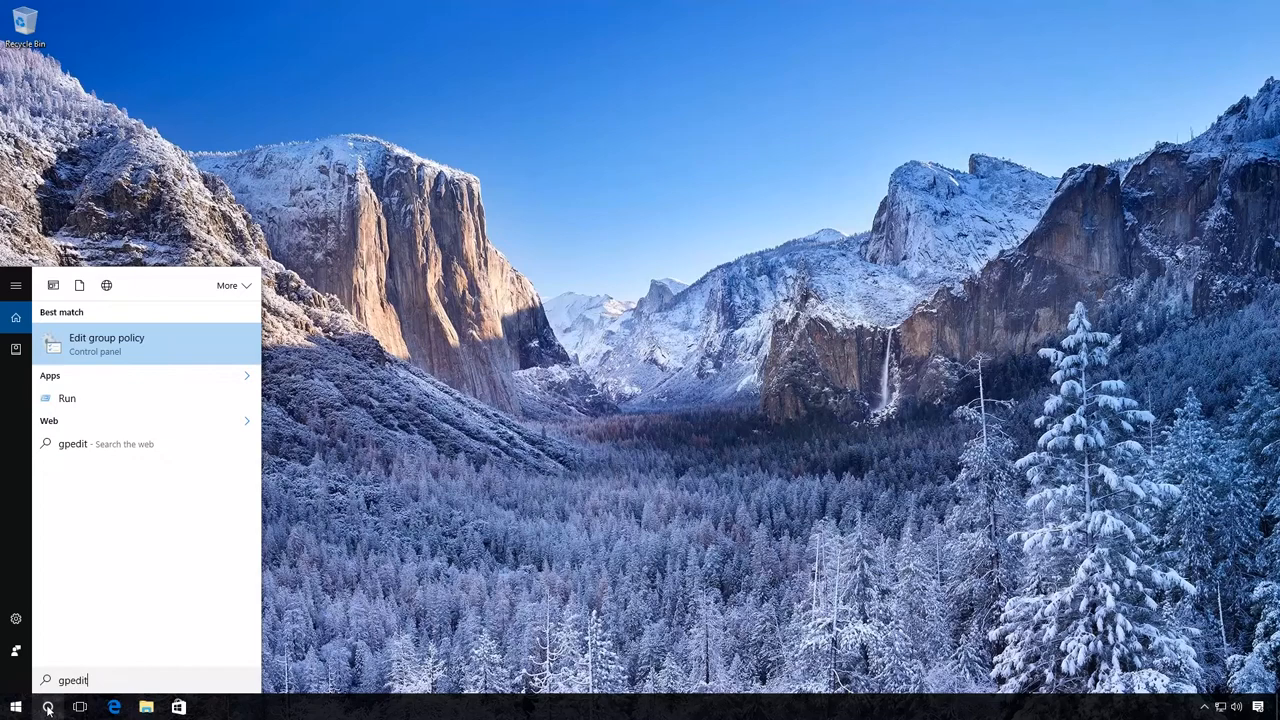
{"action": "type", "text": ".msc"}
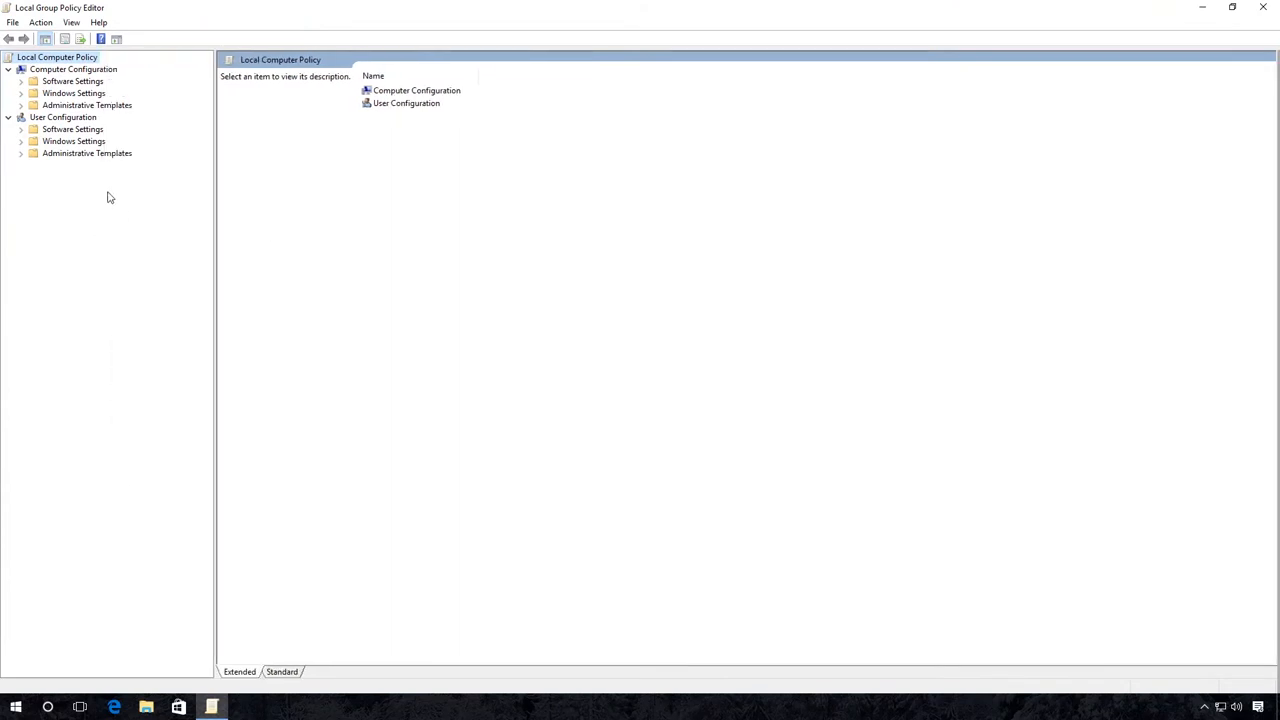
Browse to Computer Configuration > Administrative Templates > System > Driver Installation and select the driver search prompt policy
{"action": "left_click", "coordinate": [72, 68]}
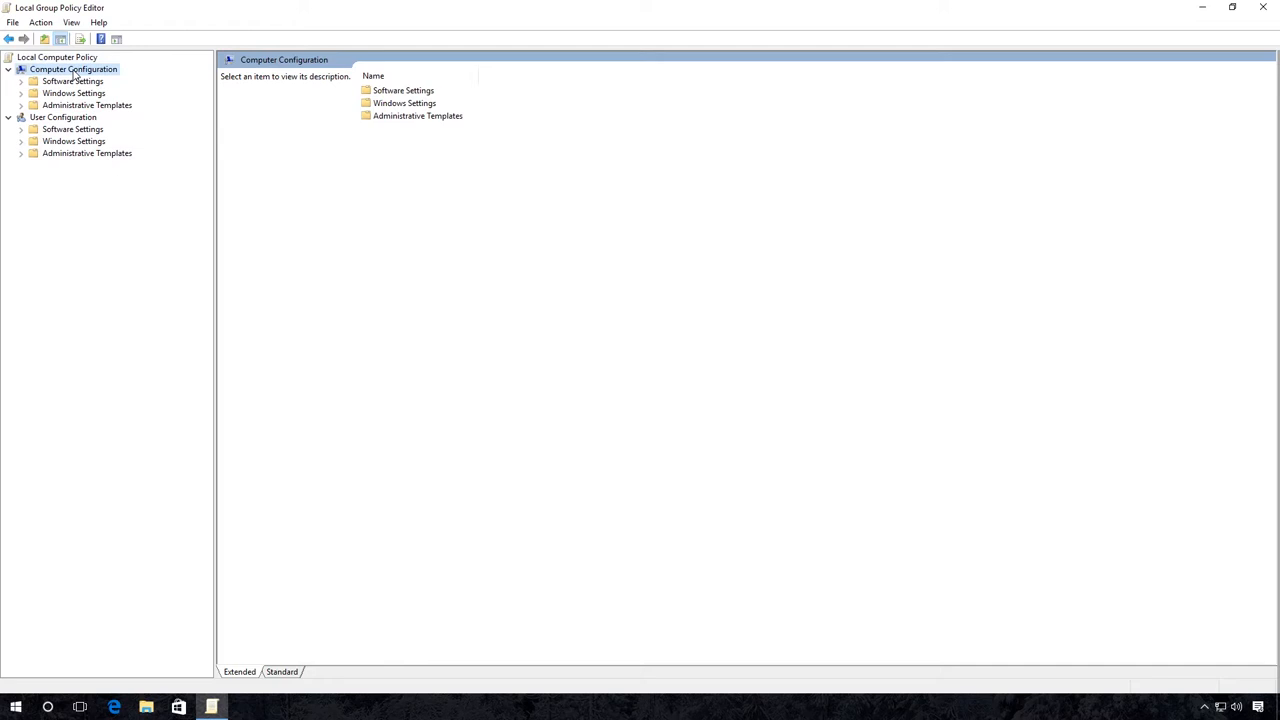
{"action": "left_click", "coordinate": [88, 104]}
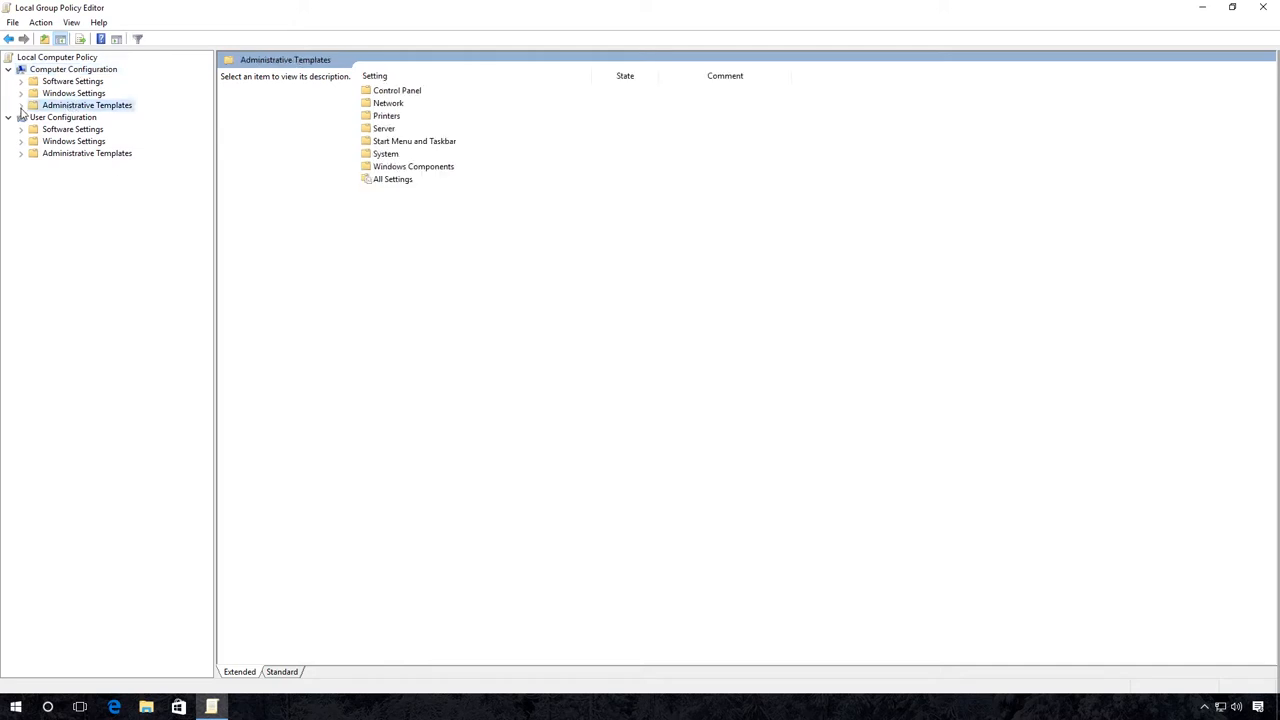
{"action": "left_click", "coordinate": [22, 104]}
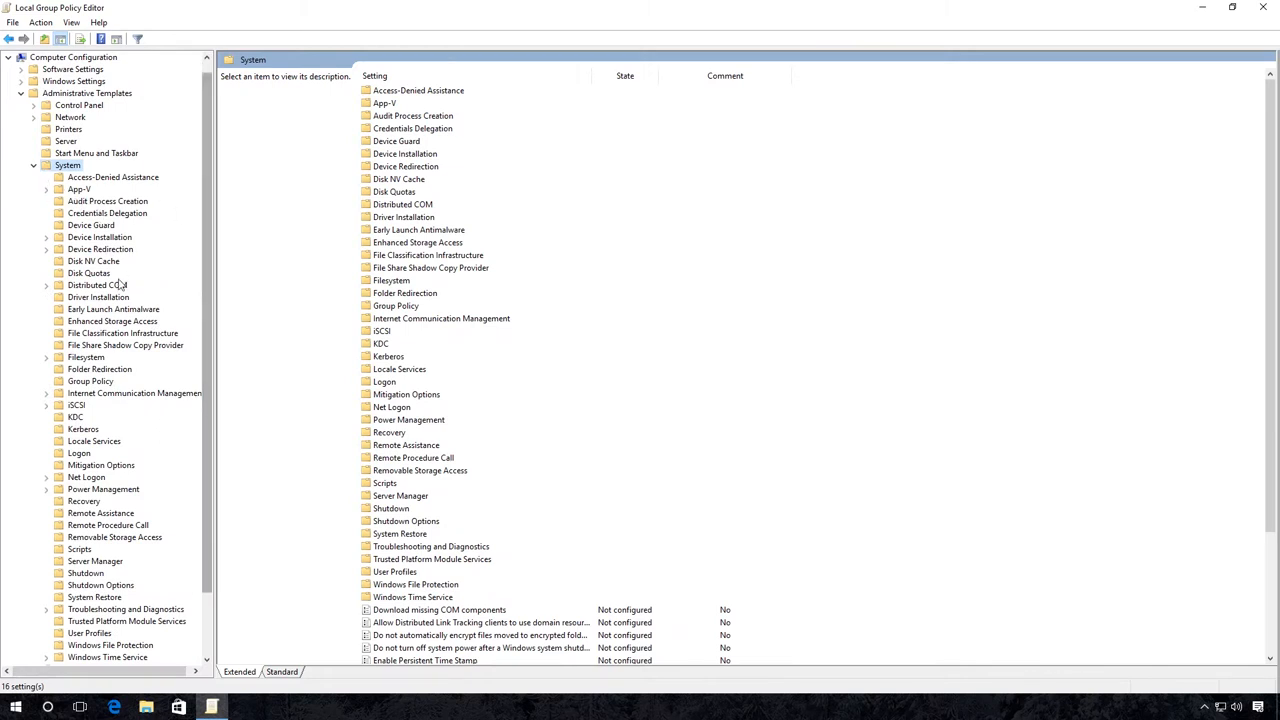
{"action": "left_click", "coordinate": [98, 296]}
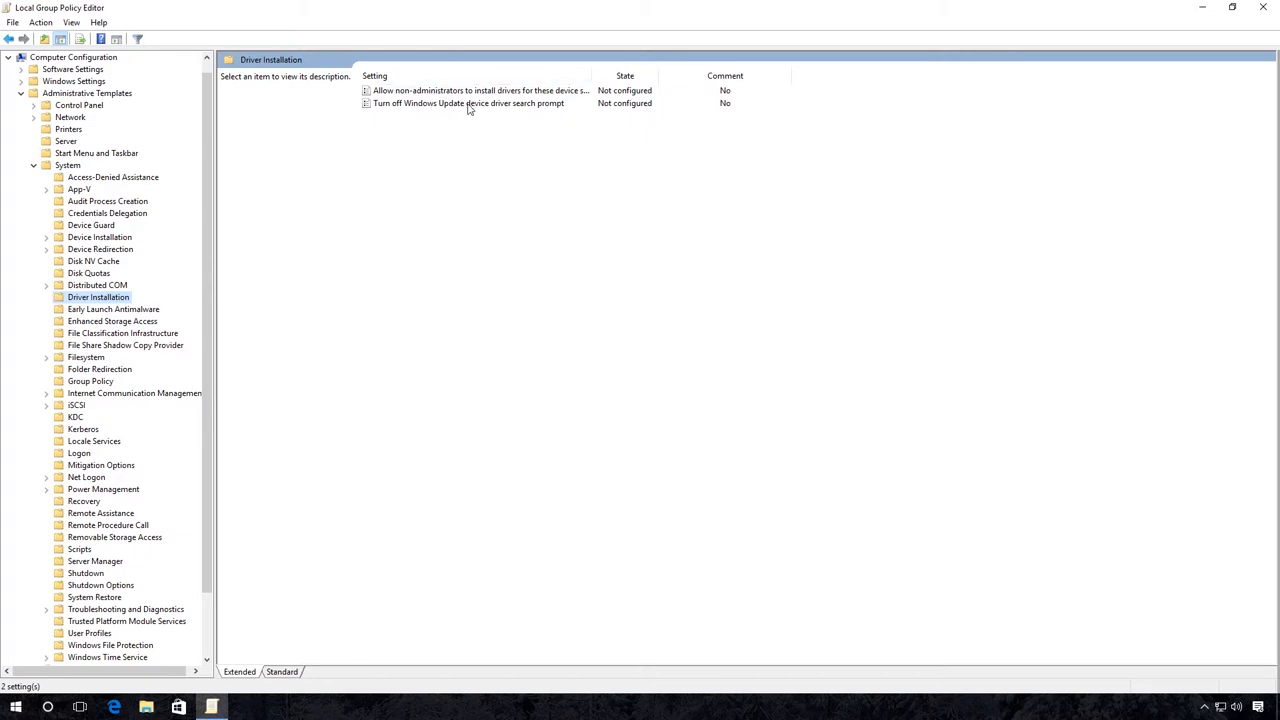
{"action": "left_click", "coordinate": [468, 104]}
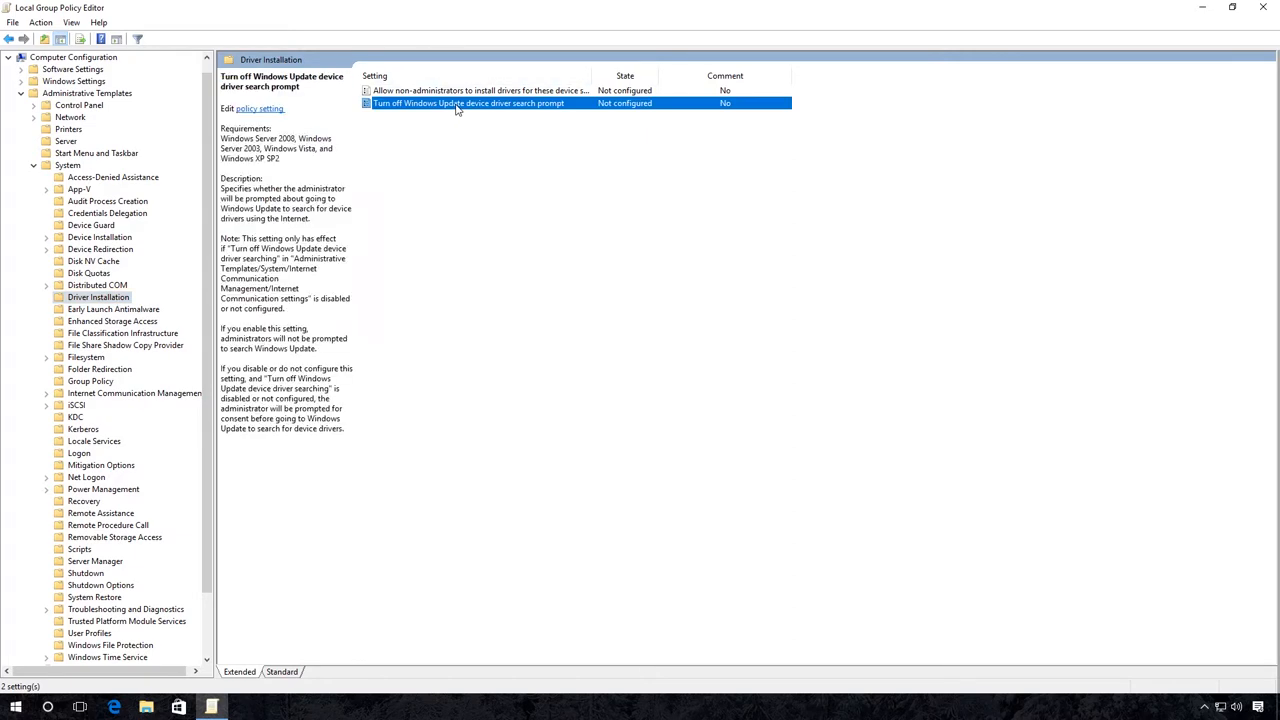
Set 'Turn off Windows Update device driver search prompt' to Enabled, apply it, and close the editor
{"action": "double_click", "coordinate": [468, 104]}
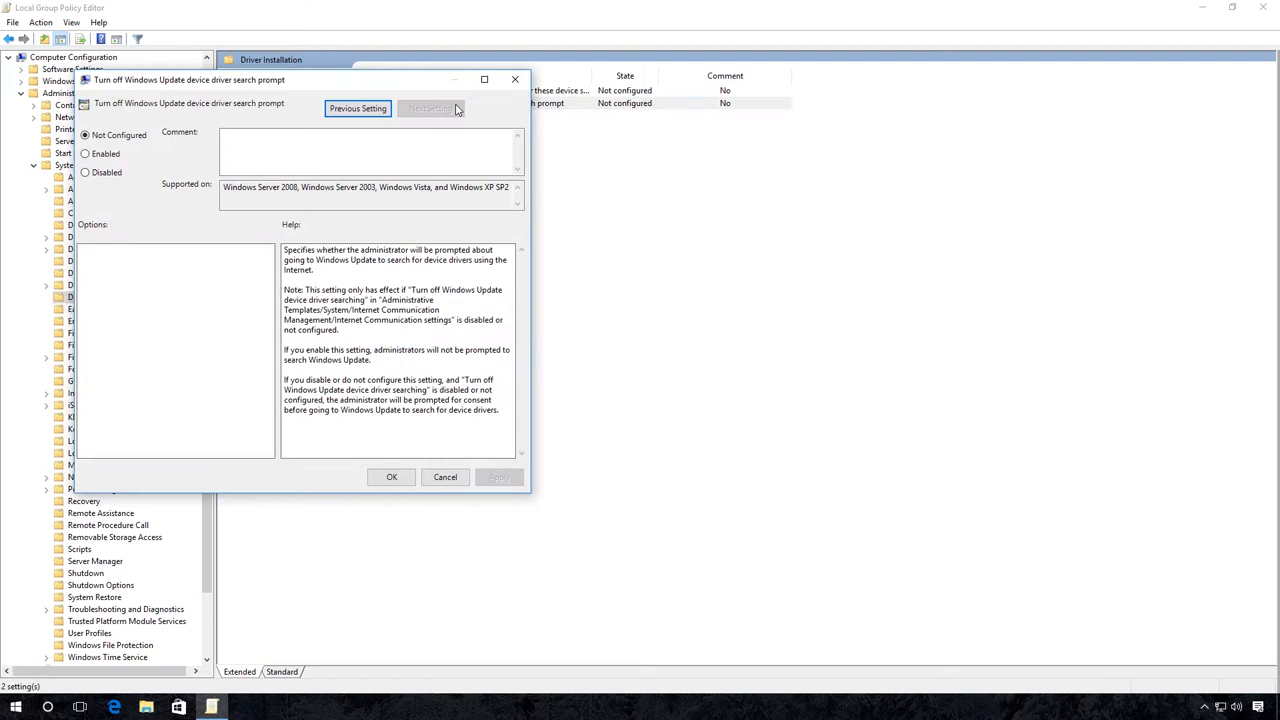
{"action": "mouse_move", "coordinate": [220, 108]}
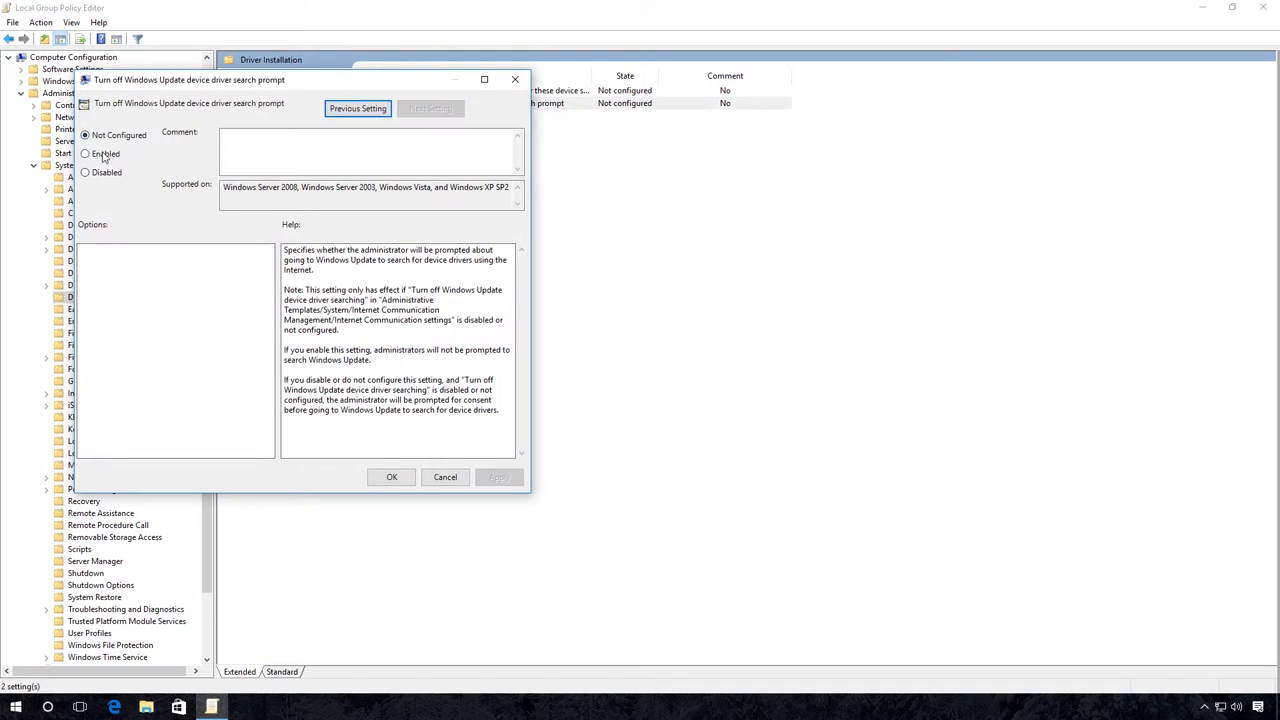
{"action": "left_click", "coordinate": [84, 152]}
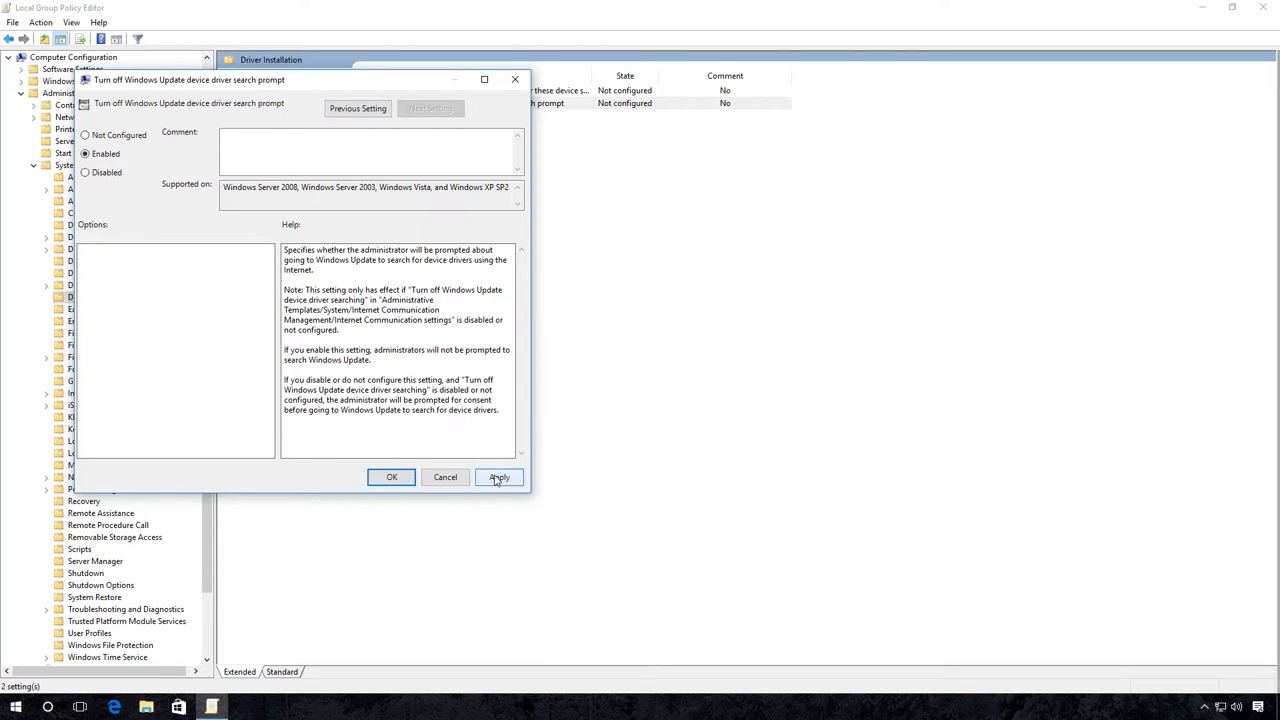
{"action": "left_click", "coordinate": [498, 476]}
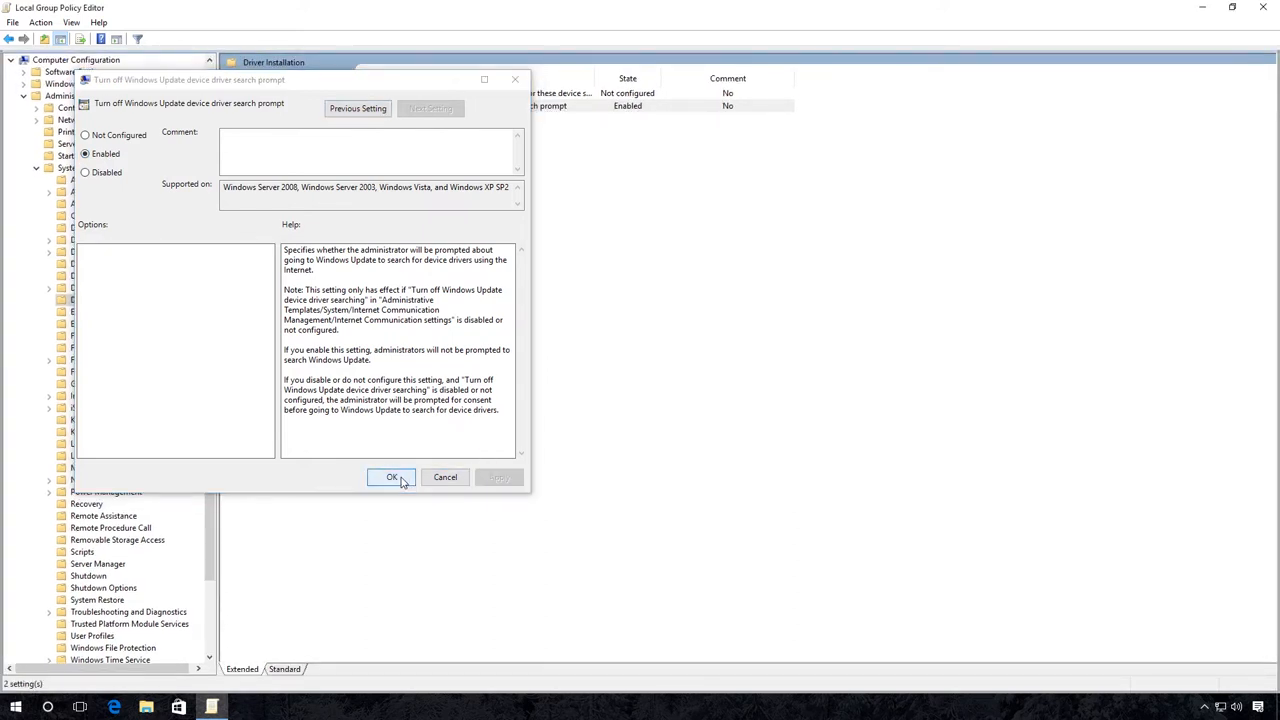
{"action": "left_click", "coordinate": [392, 476]}
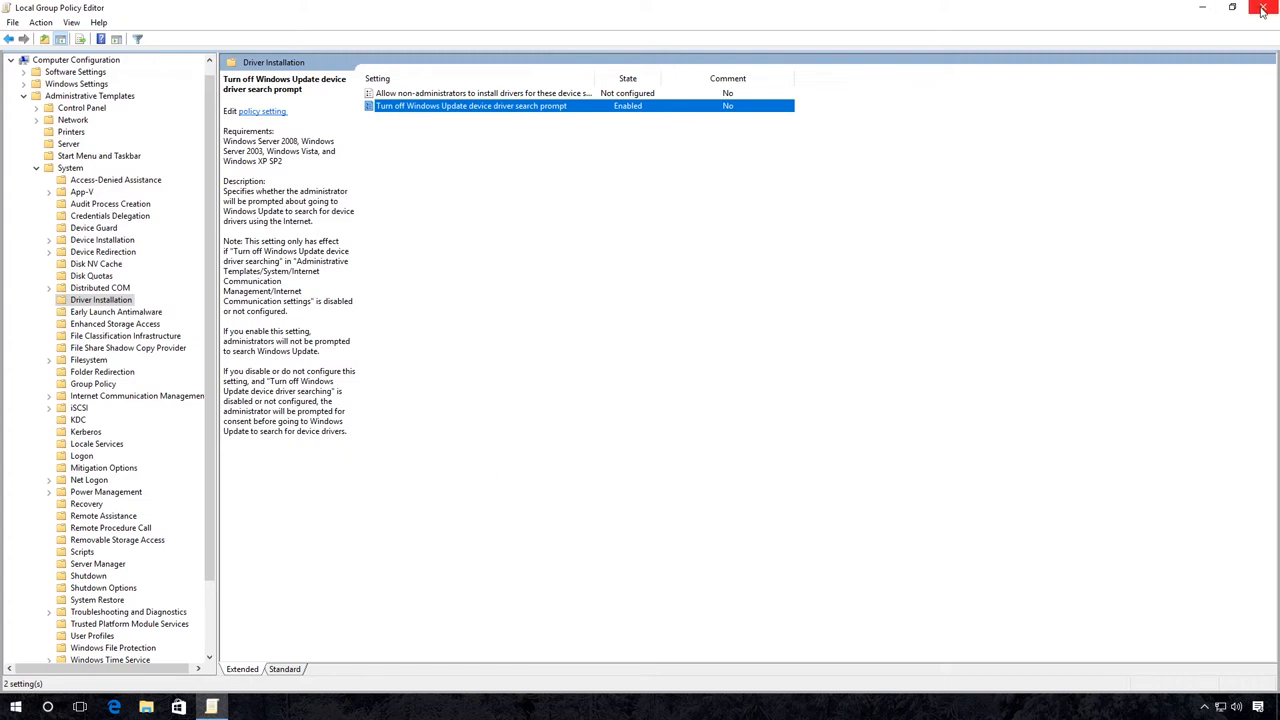
{"action": "left_click", "coordinate": [1260, 8]}
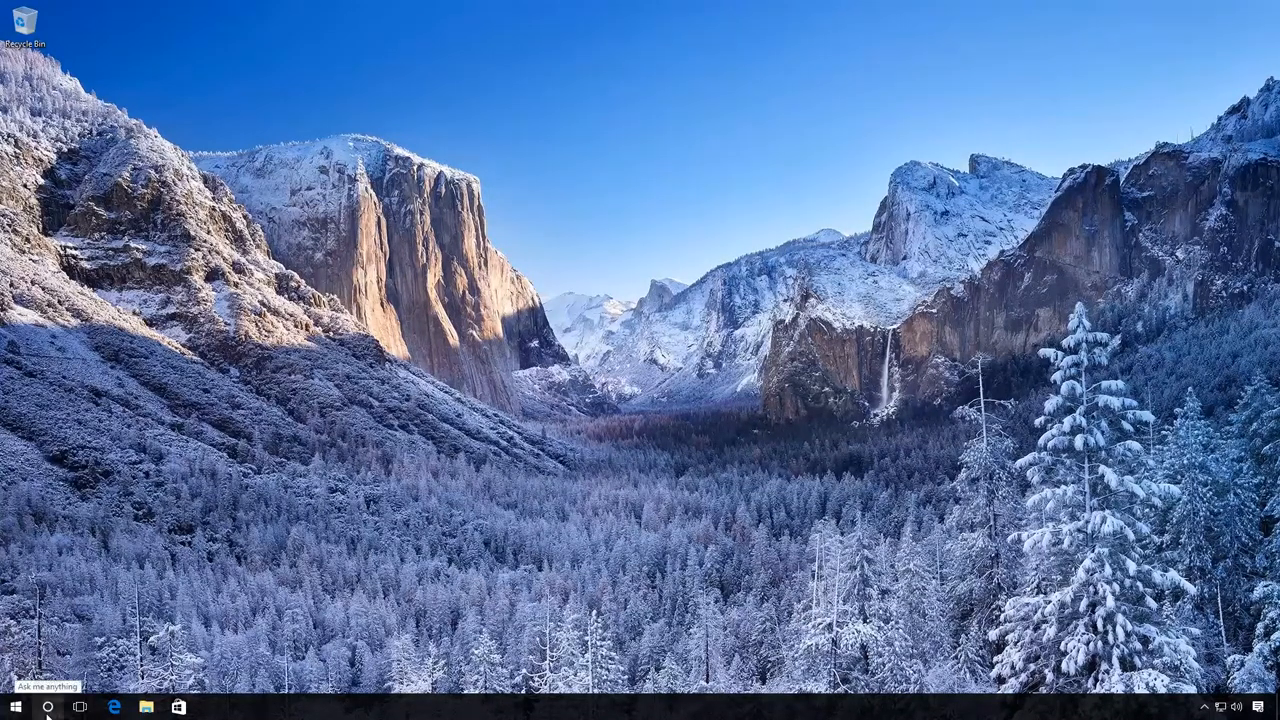
Search for 'system' and open the Control Panel System page
{"action": "left_click", "coordinate": [48, 708]}
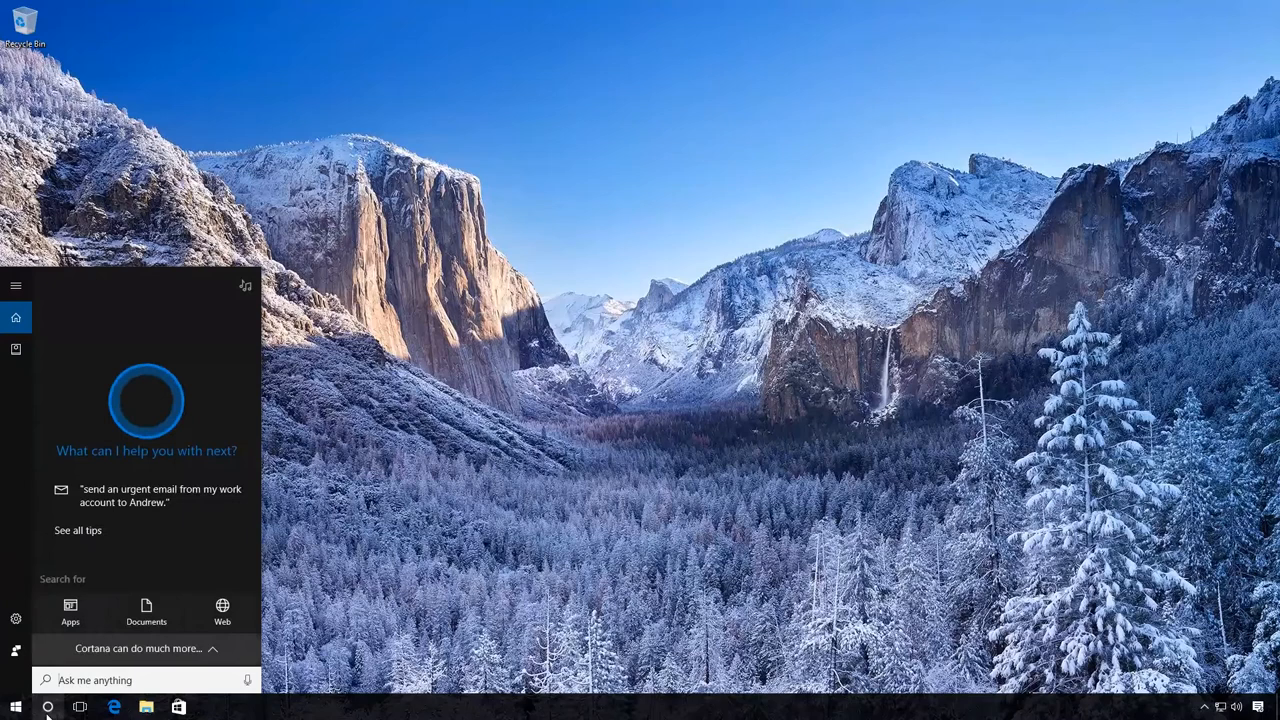
{"action": "type", "text": "system"}
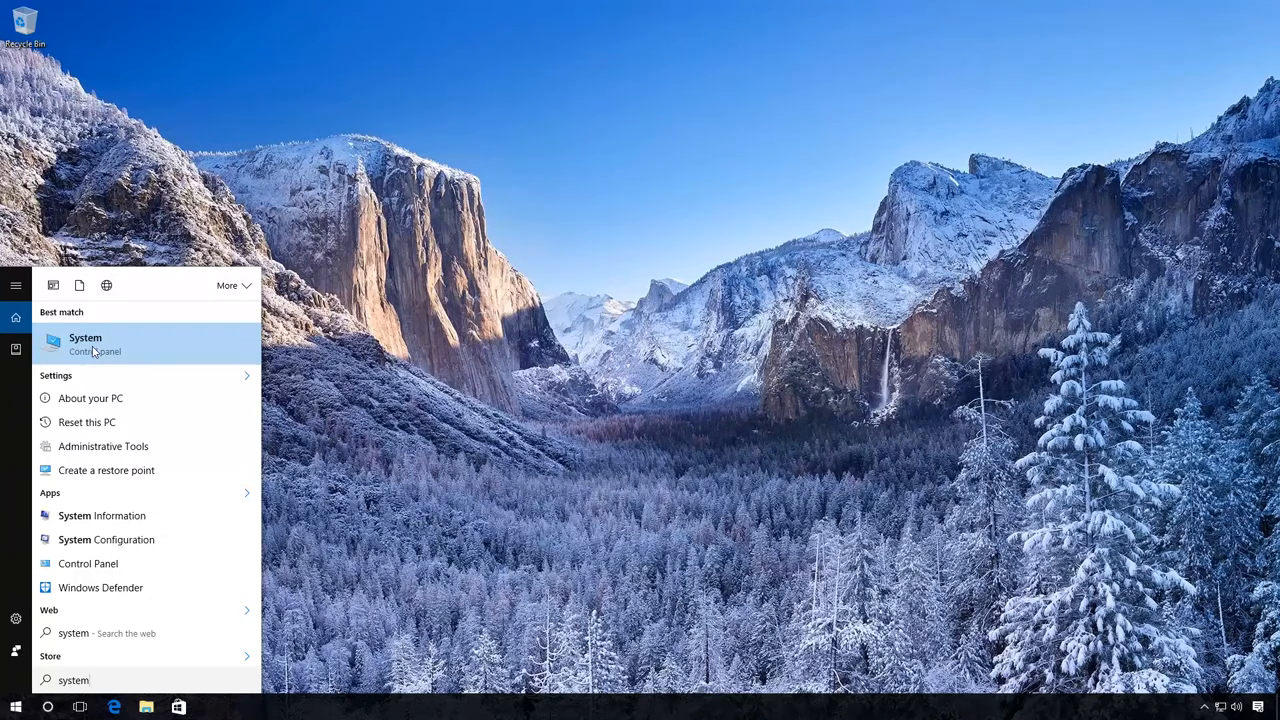
{"action": "left_click", "coordinate": [84, 344]}
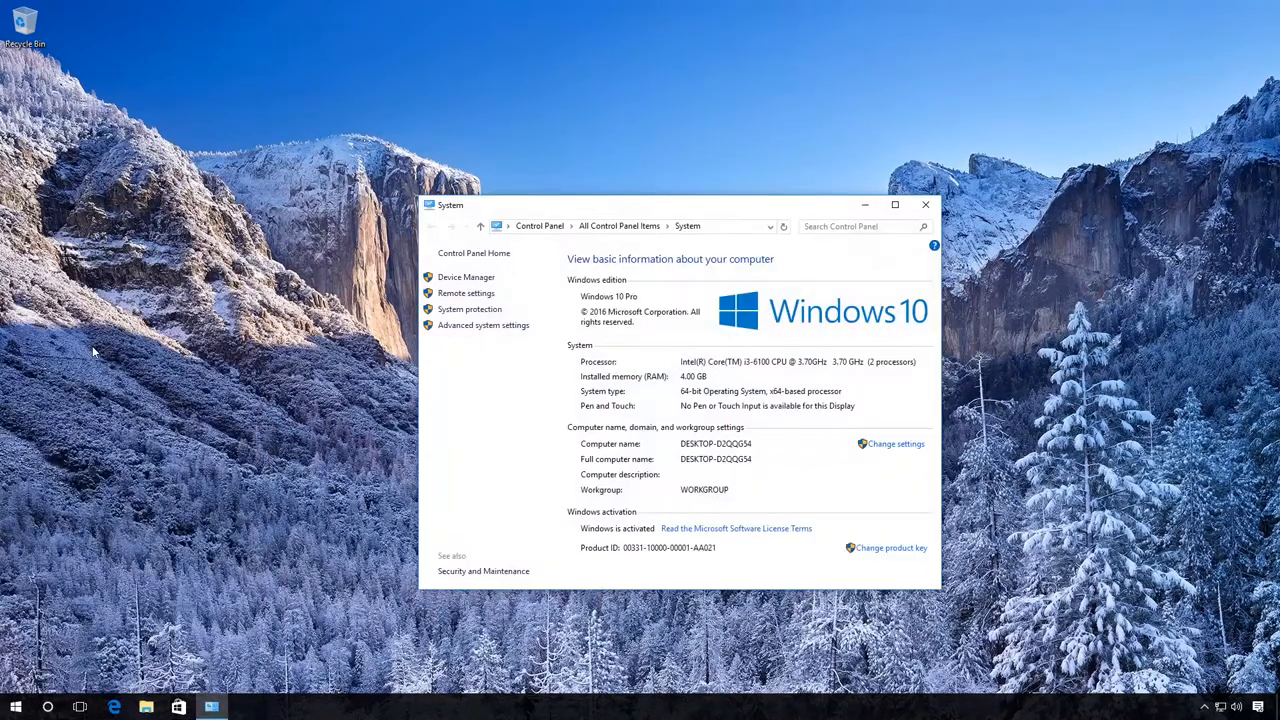
{"action": "mouse_move", "coordinate": [470, 356]}
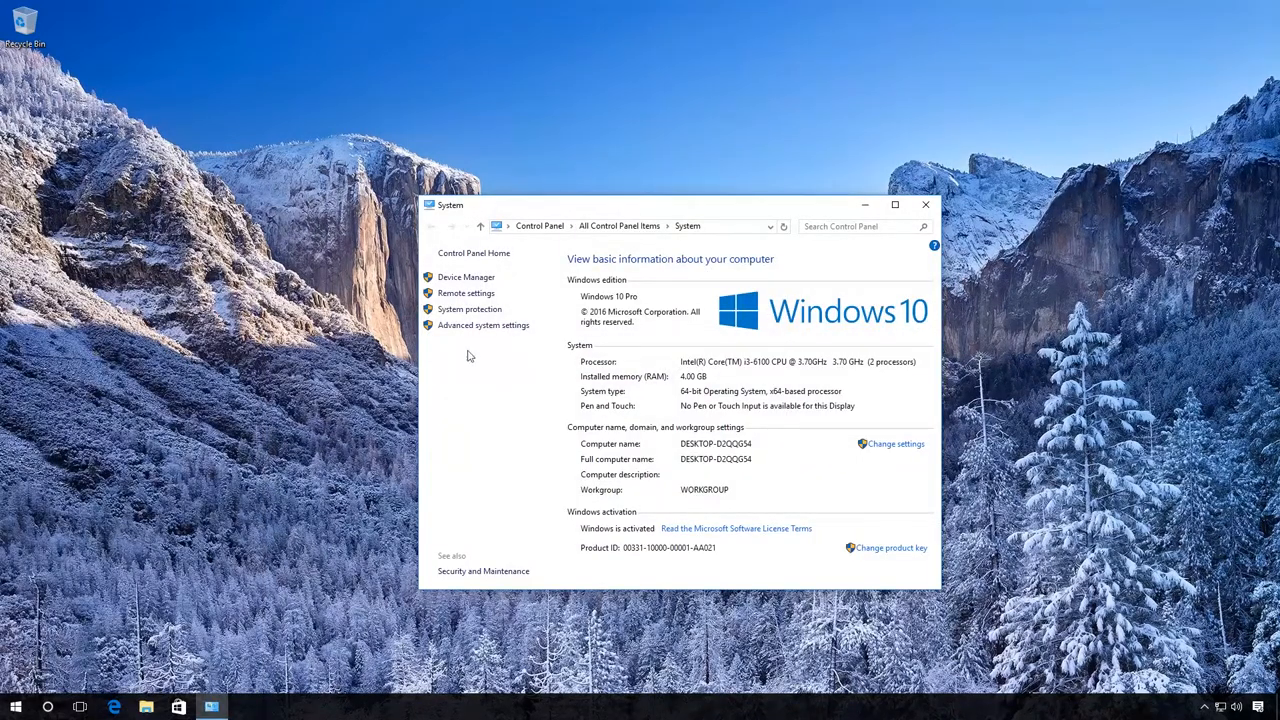
{"action": "mouse_move", "coordinate": [484, 324]}
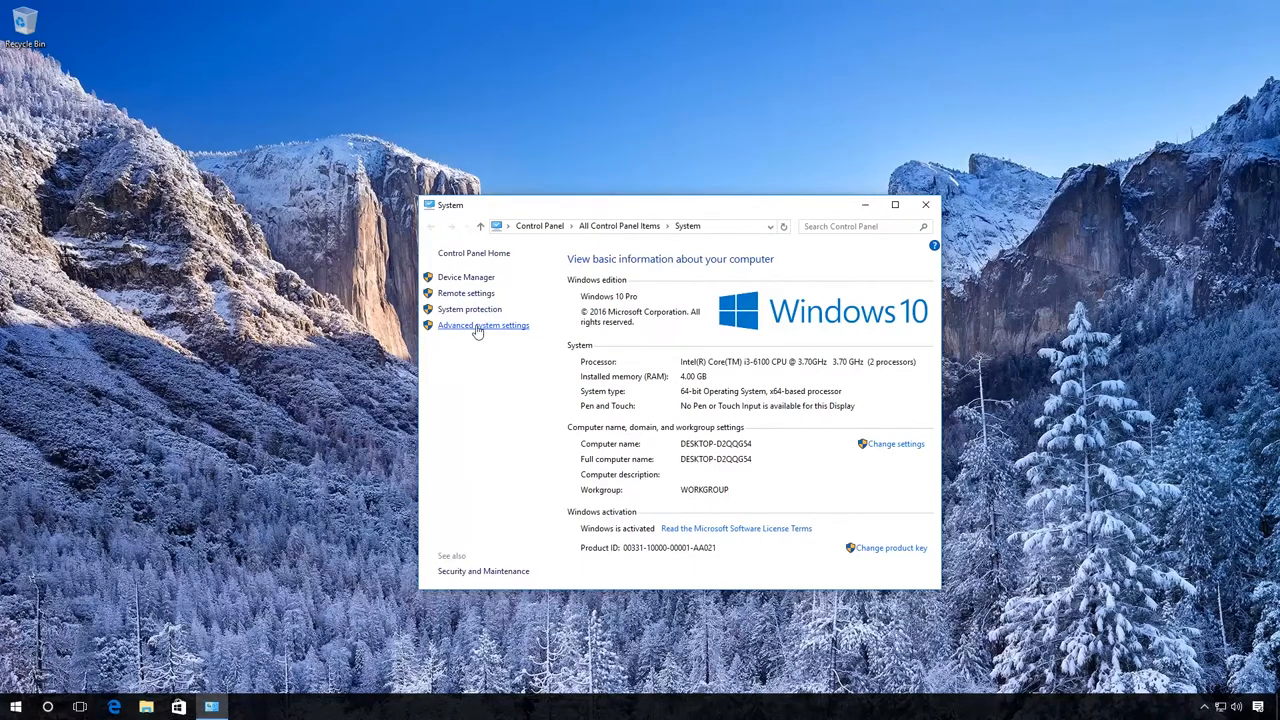
In System Properties > Hardware, set Device Installation Settings to No, save, and close with OK
{"action": "left_click", "coordinate": [484, 324]}
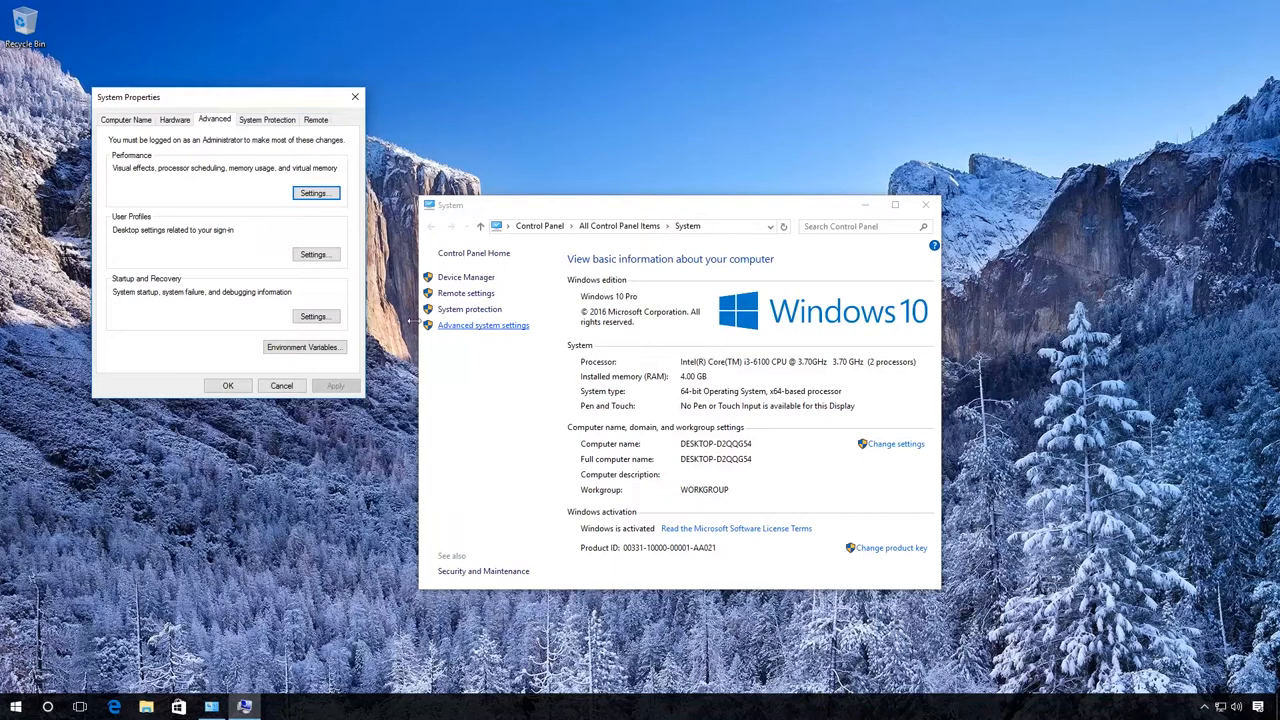
{"action": "left_click", "coordinate": [176, 120]}
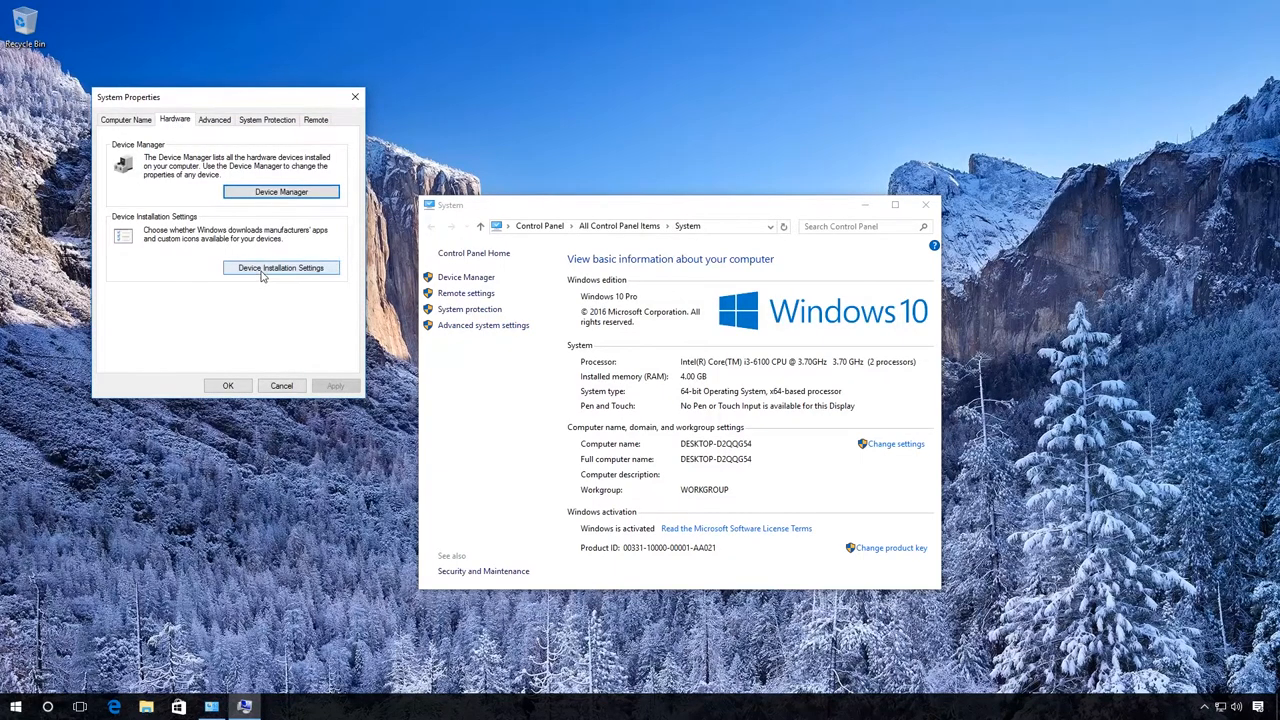
{"action": "left_click", "coordinate": [280, 268]}
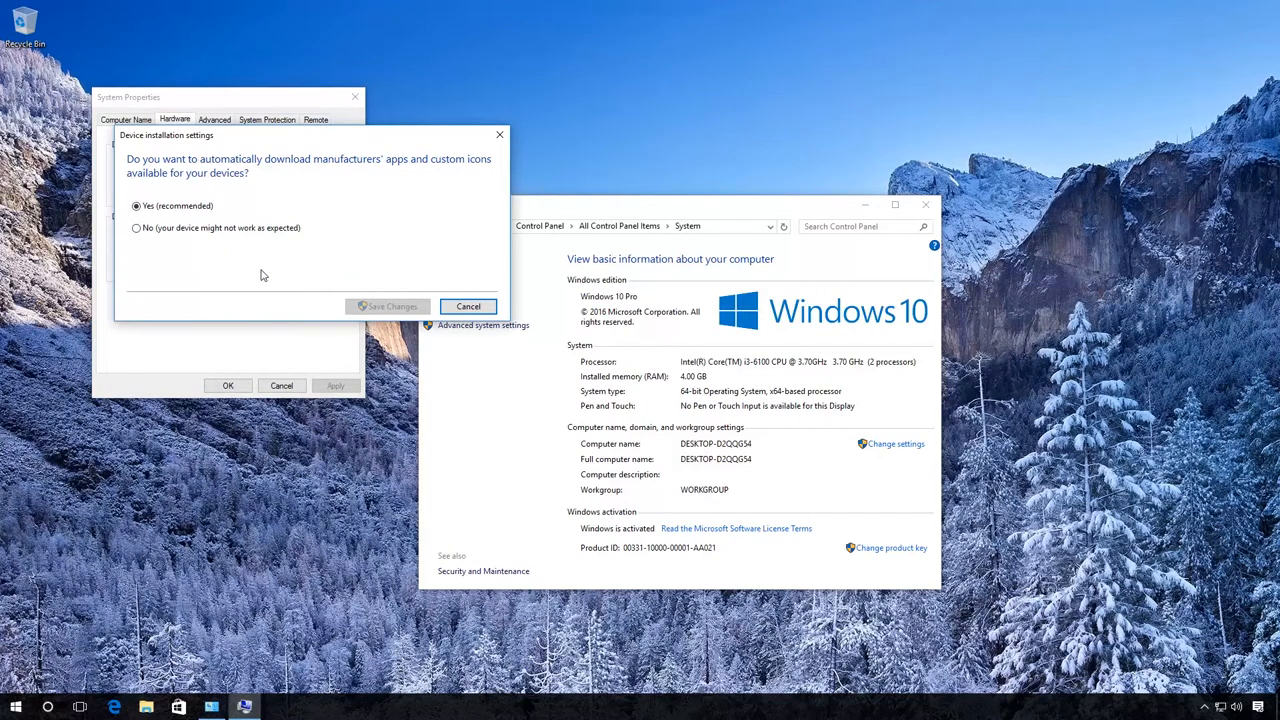
{"action": "left_click", "coordinate": [136, 228]}
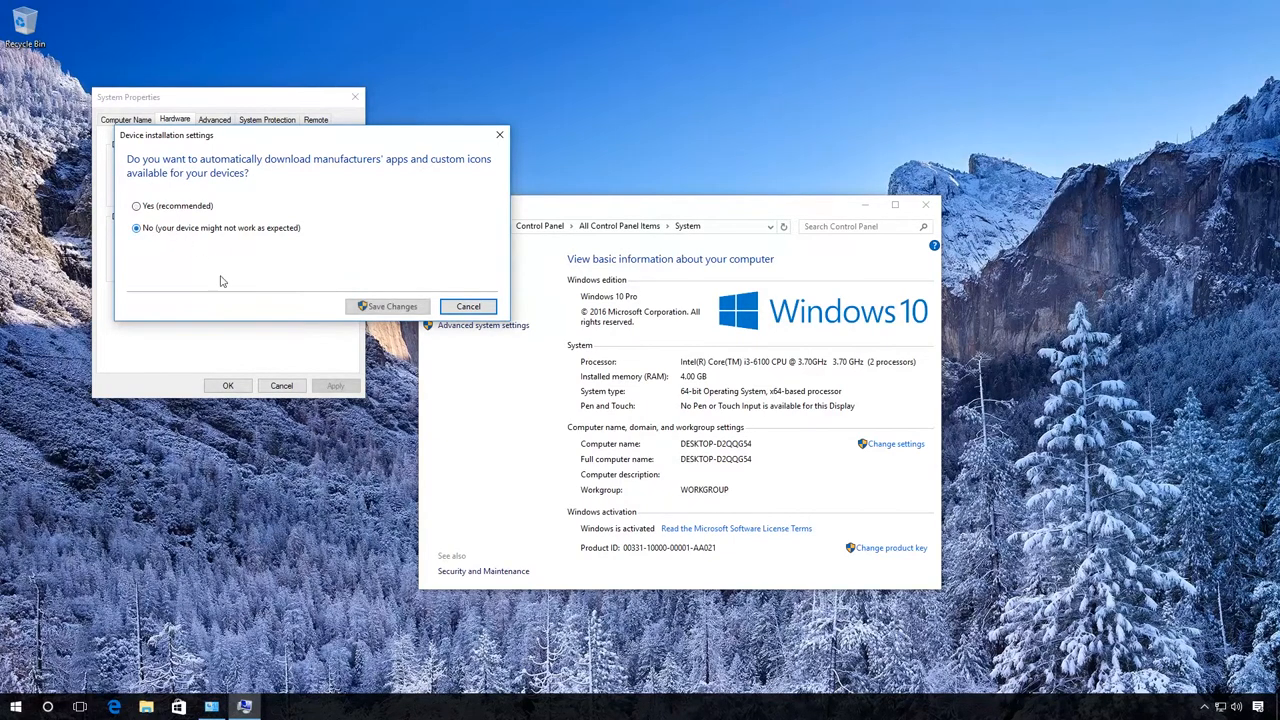
{"action": "left_click", "coordinate": [468, 306]}
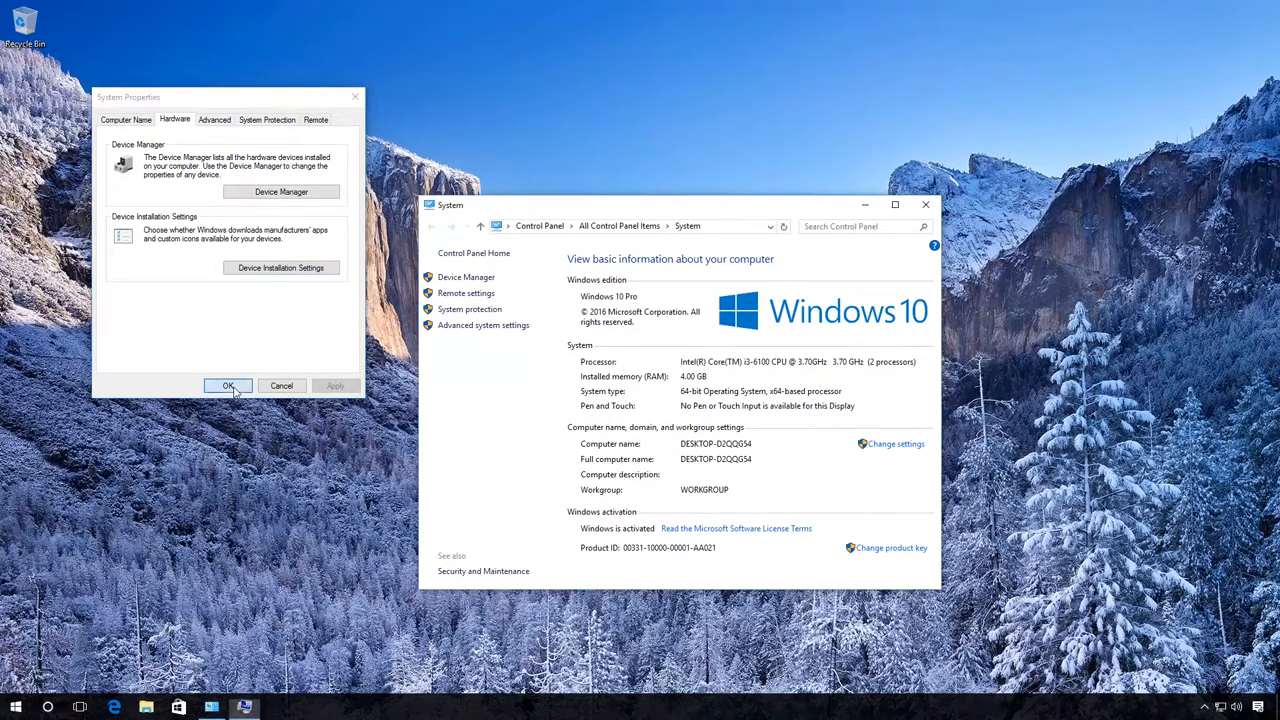
{"action": "left_click", "coordinate": [228, 386]}
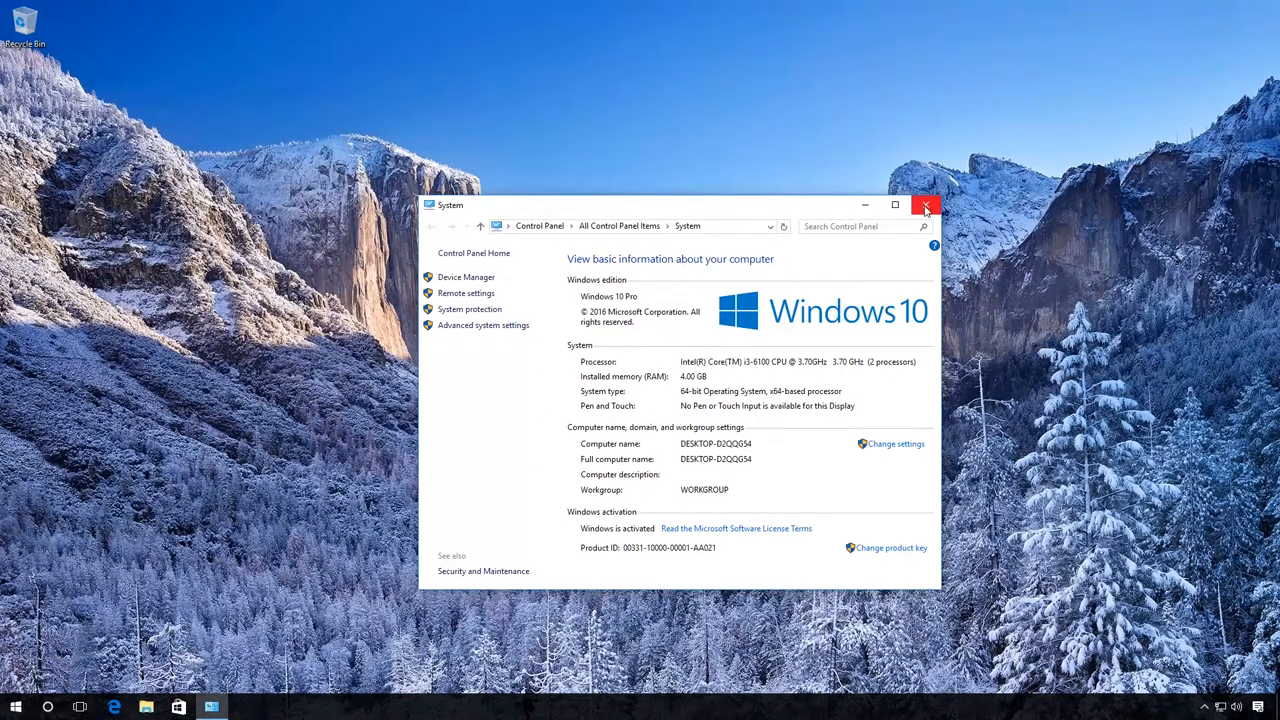
Close the System window, then search for 'regedit' and launch the Registry Editor
{"action": "left_click", "coordinate": [924, 204]}
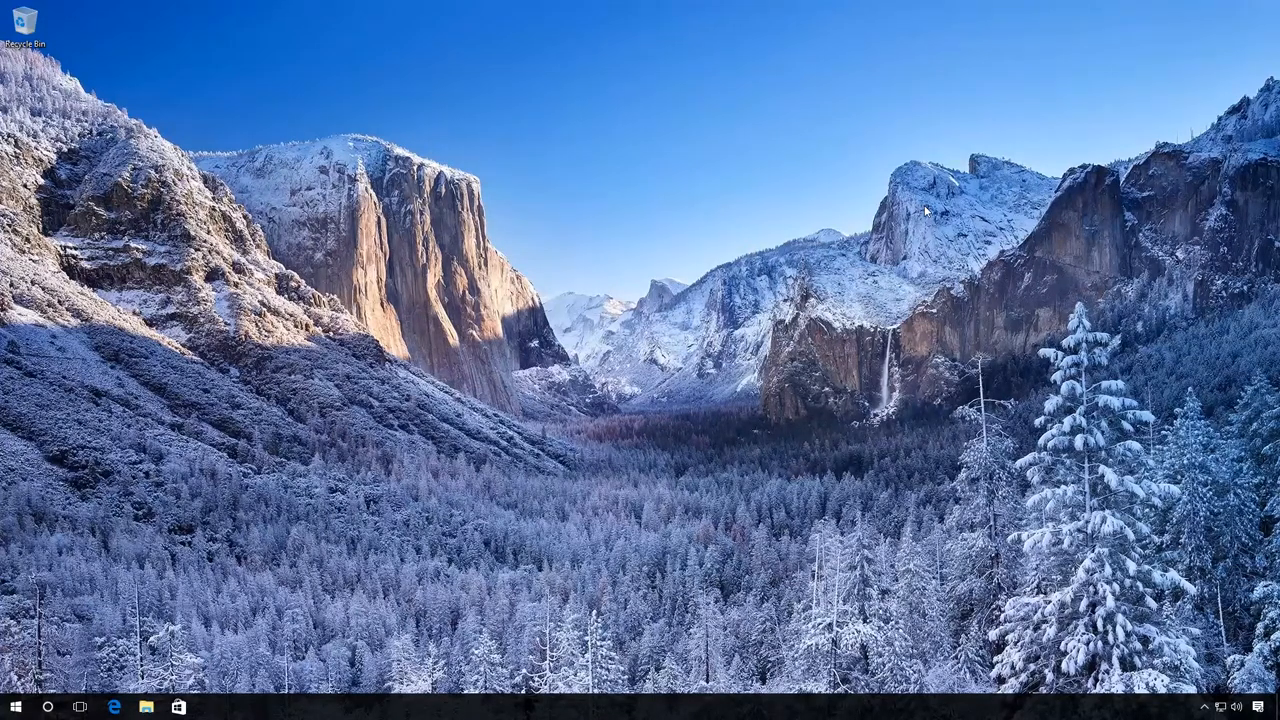
{"action": "mouse_move", "coordinate": [604, 282]}
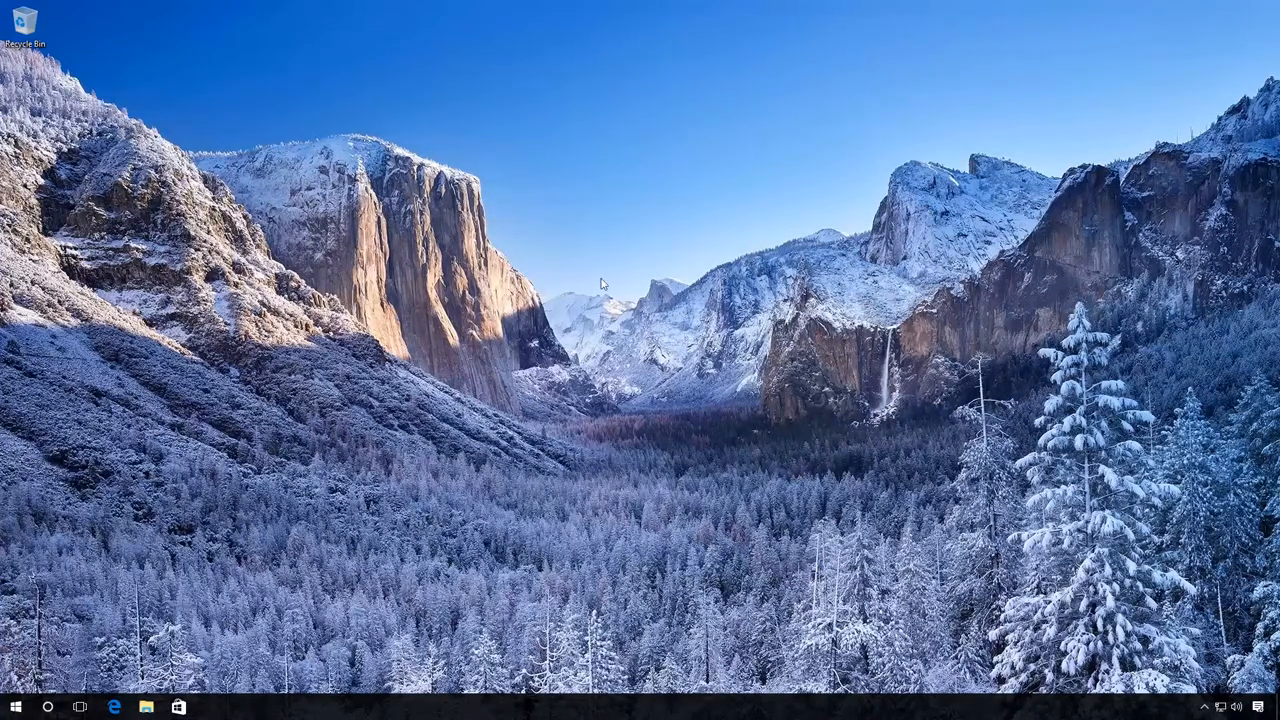
{"action": "left_click", "coordinate": [48, 708]}
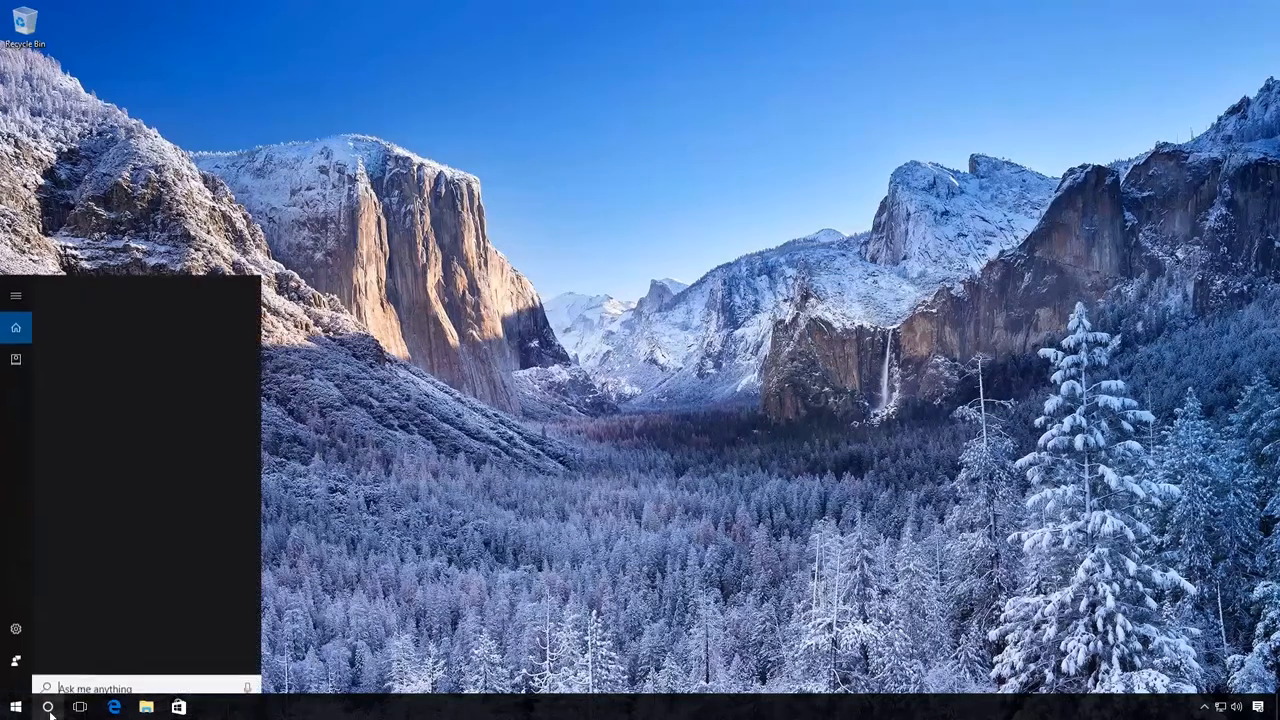
{"action": "type", "text": "regedit"}
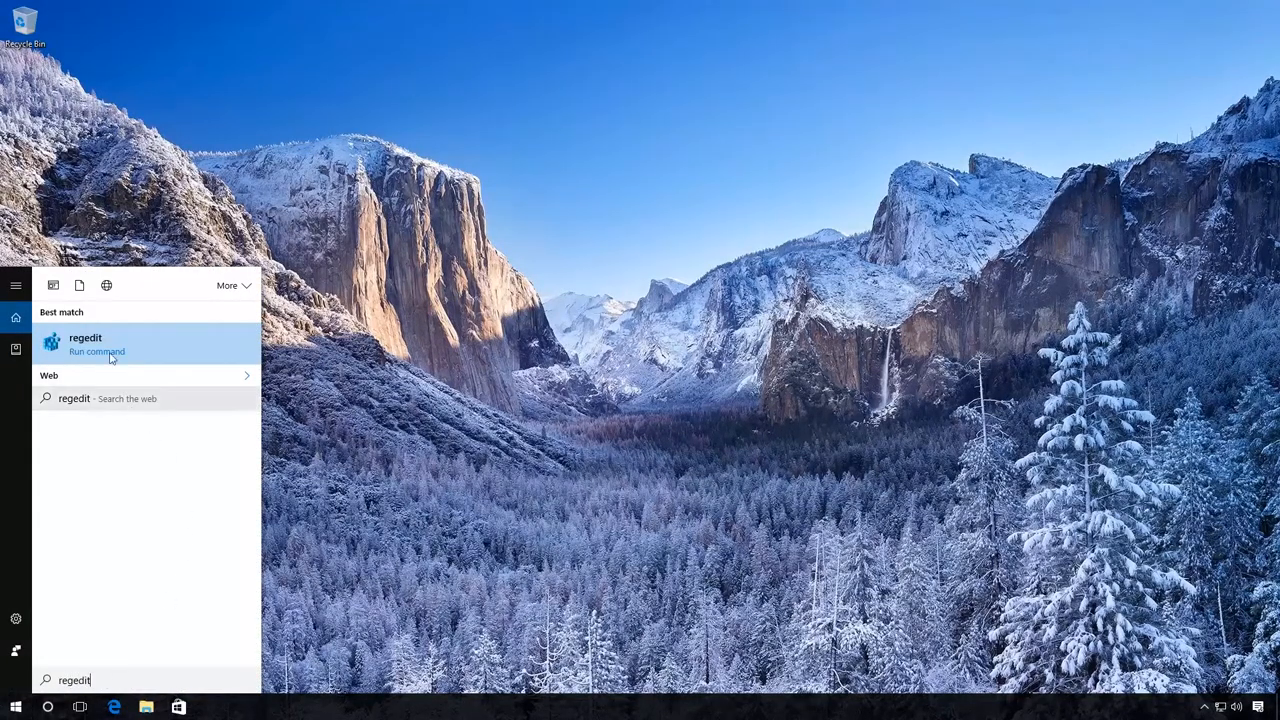
{"action": "left_click", "coordinate": [84, 344]}
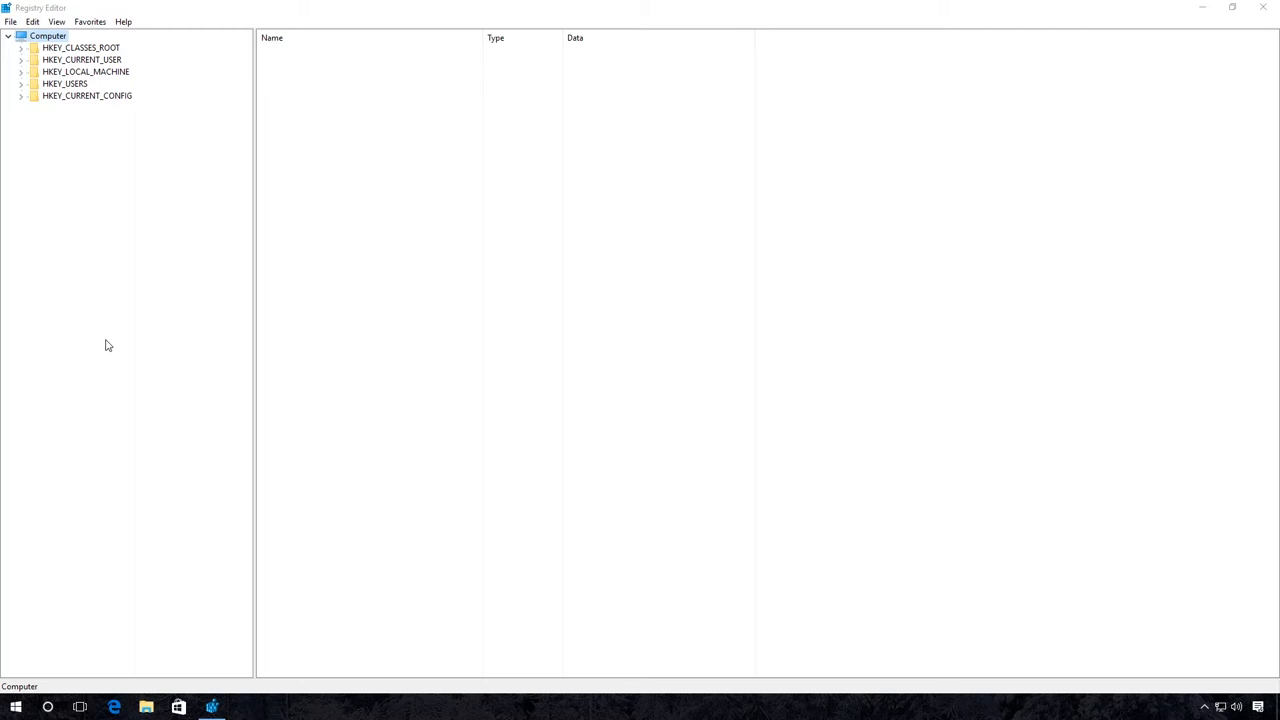
Expand HKEY_LOCAL_MACHINE > SOFTWARE > Microsoft > Windows toward the CurrentVersion\DriverSearching key
{"action": "left_click", "coordinate": [84, 72]}
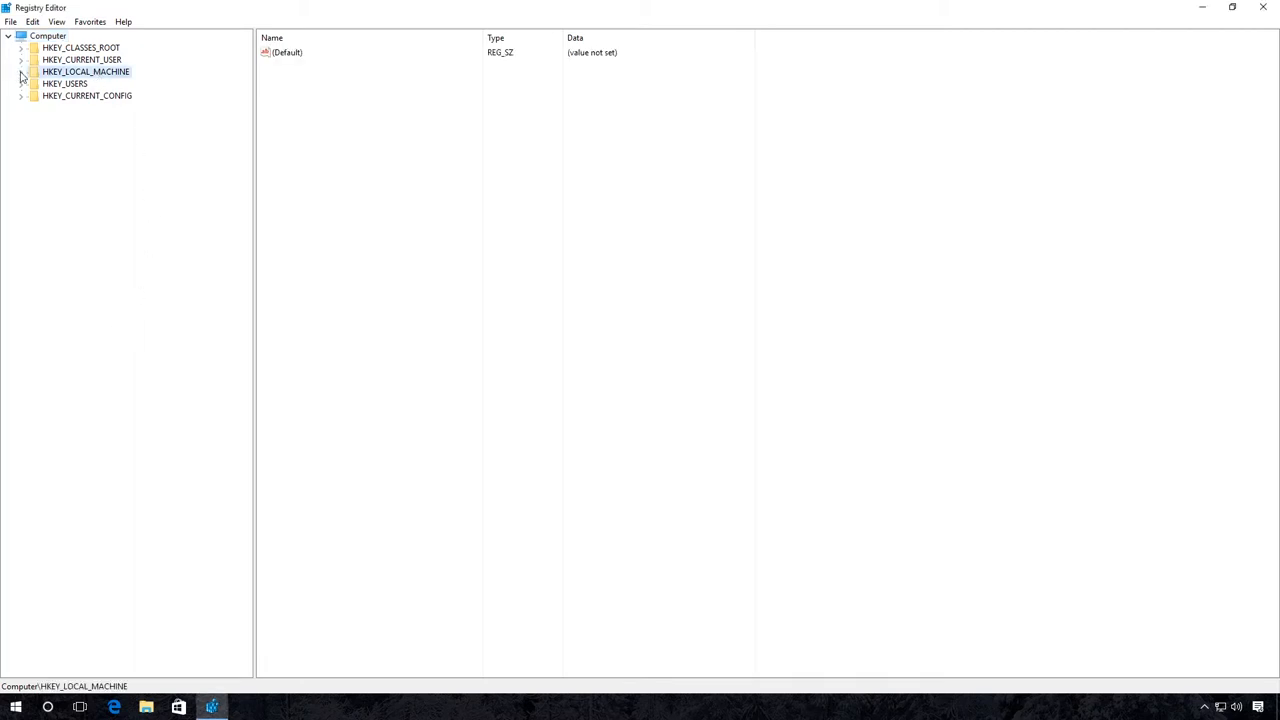
{"action": "left_click", "coordinate": [22, 72]}
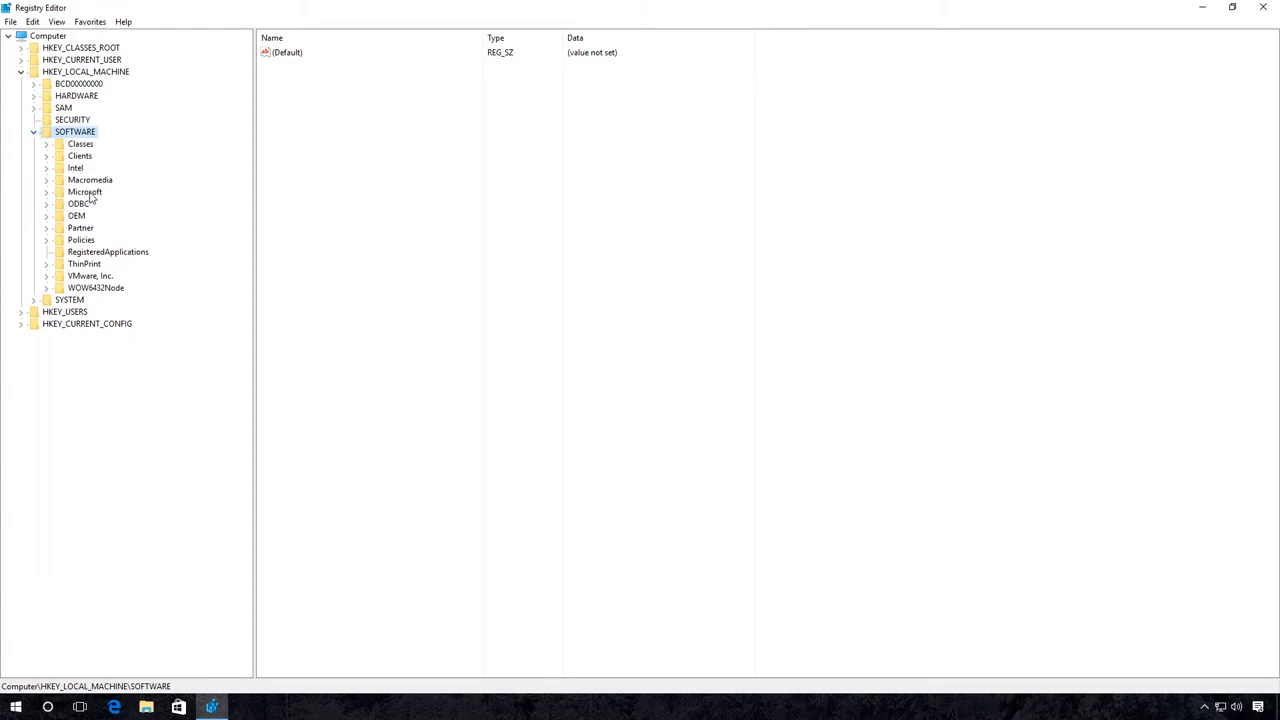
{"action": "double_click", "coordinate": [84, 192]}
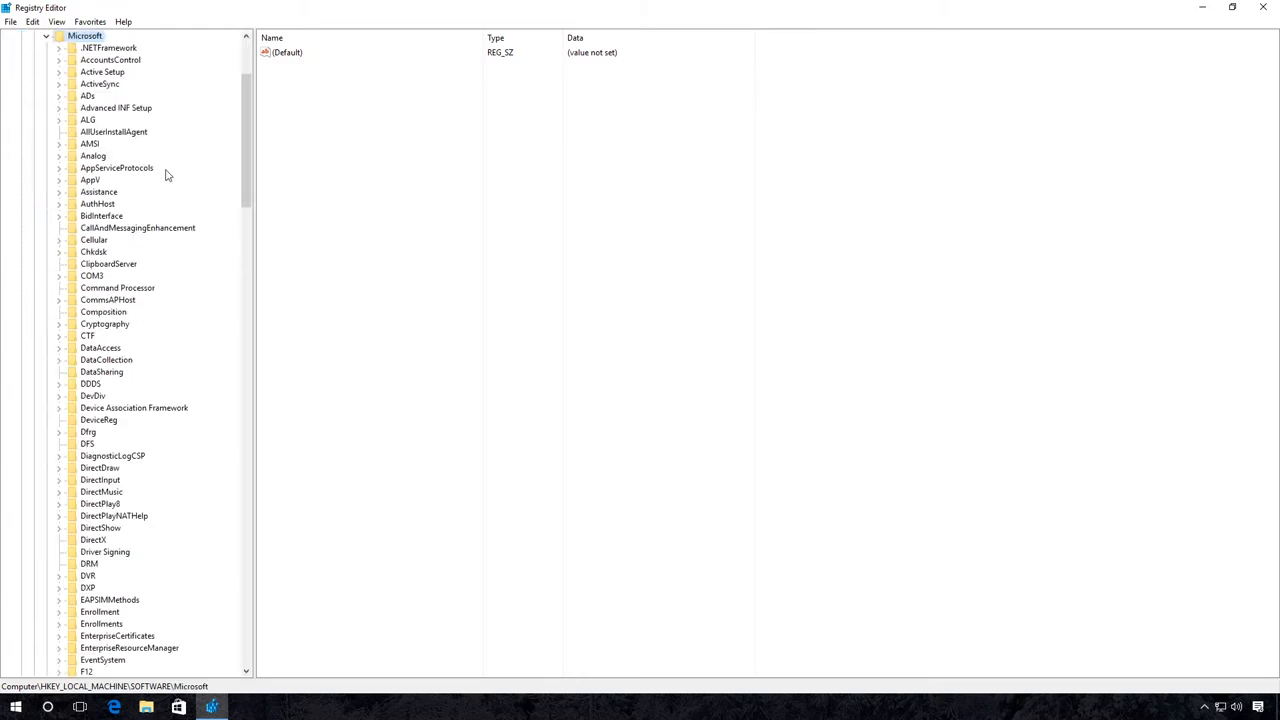
{"action": "scroll", "scroll_direction": "down", "scroll_amount": 3}
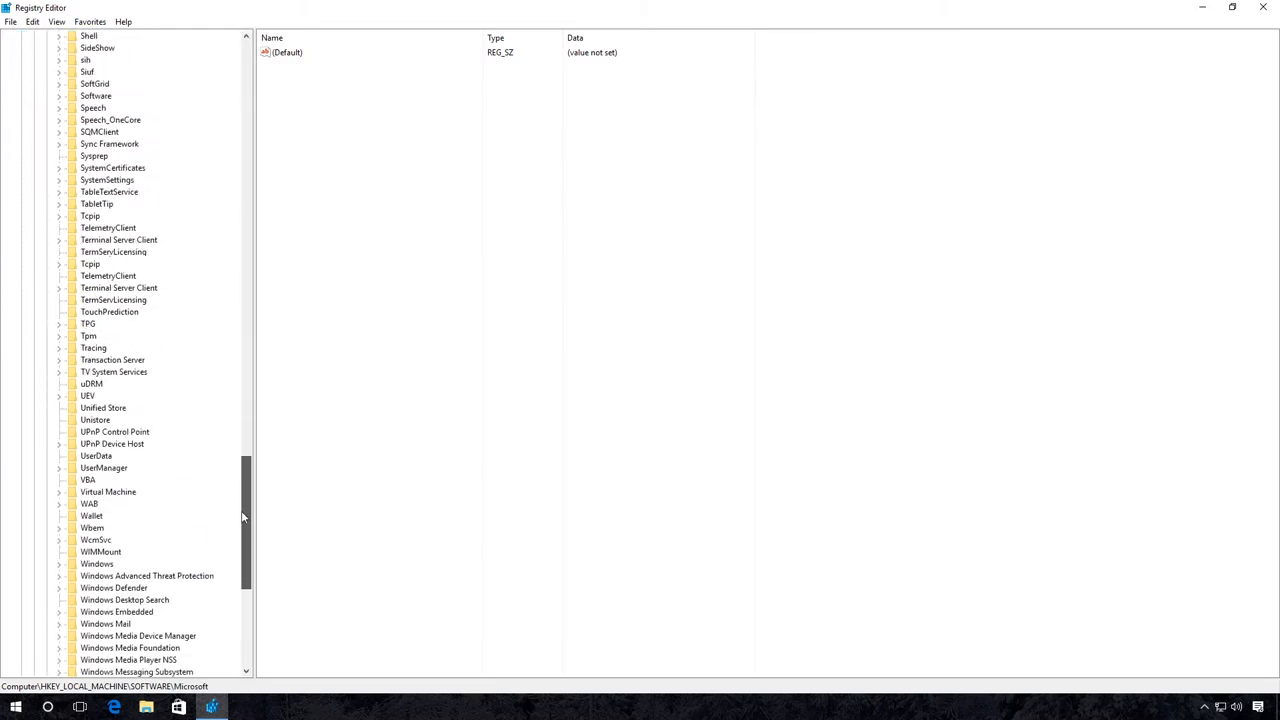
{"action": "left_click", "coordinate": [60, 444]}
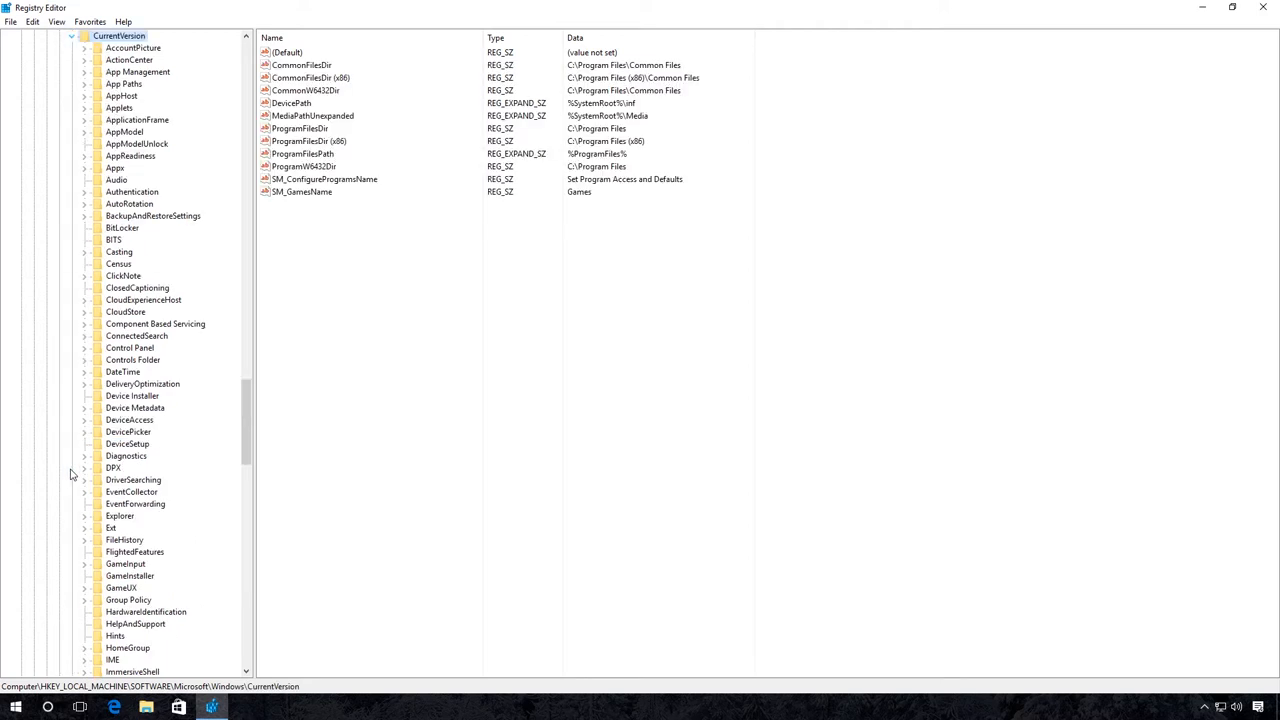
{"action": "mouse_move", "coordinate": [120, 486]}
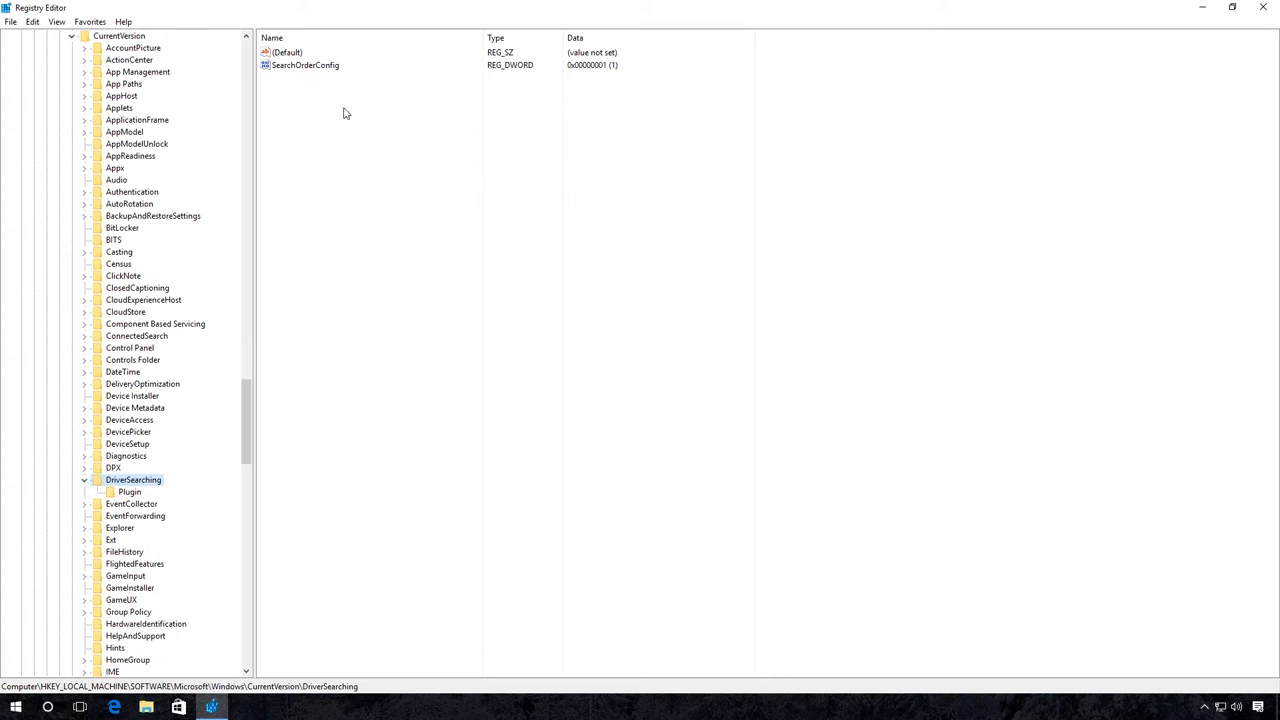
Change the SearchOrderConfig value from 1 to 0 and confirm
{"action": "left_click", "coordinate": [304, 64]}
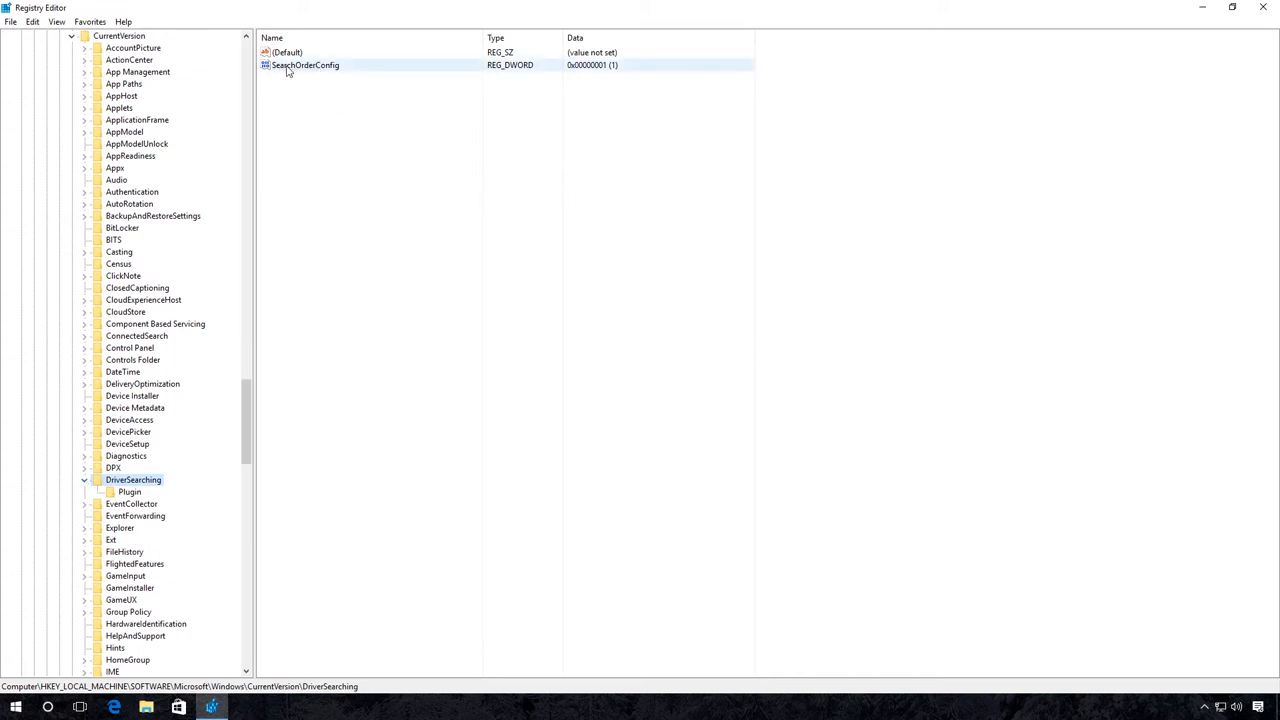
{"action": "double_click", "coordinate": [304, 64]}
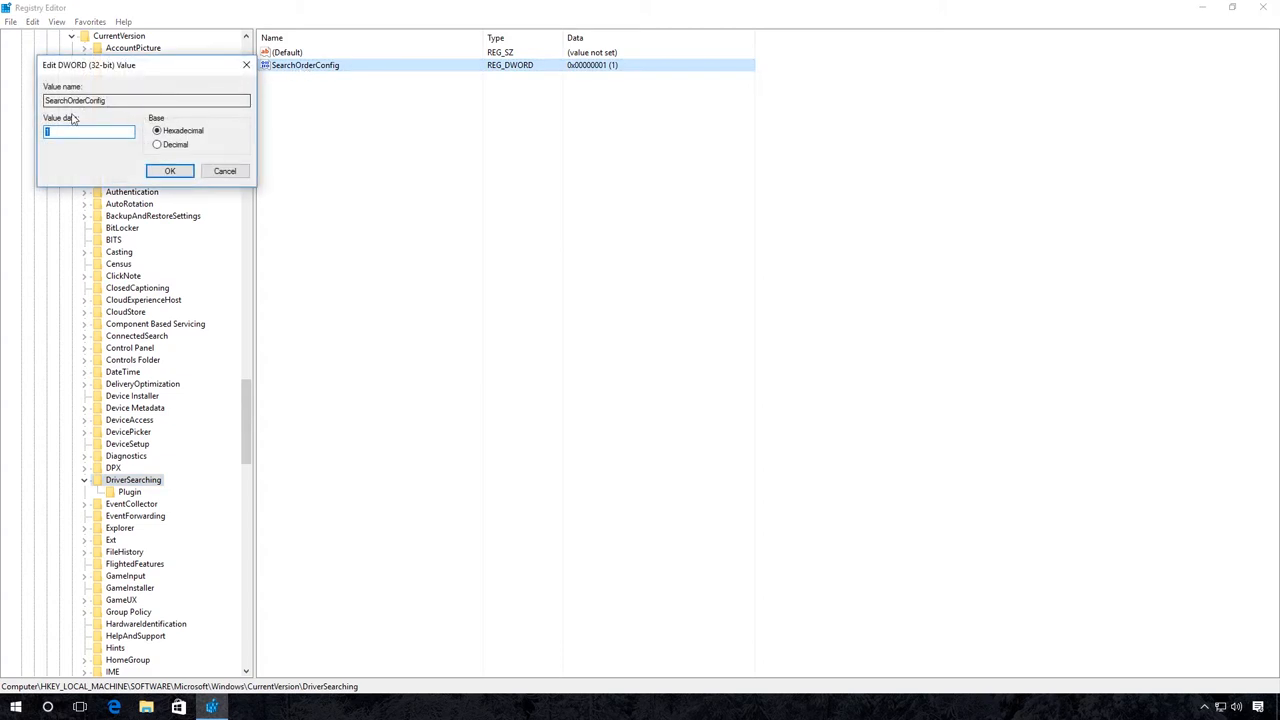
{"action": "mouse_move", "coordinate": [24, 136]}
{"action": "type", "text": "0"}
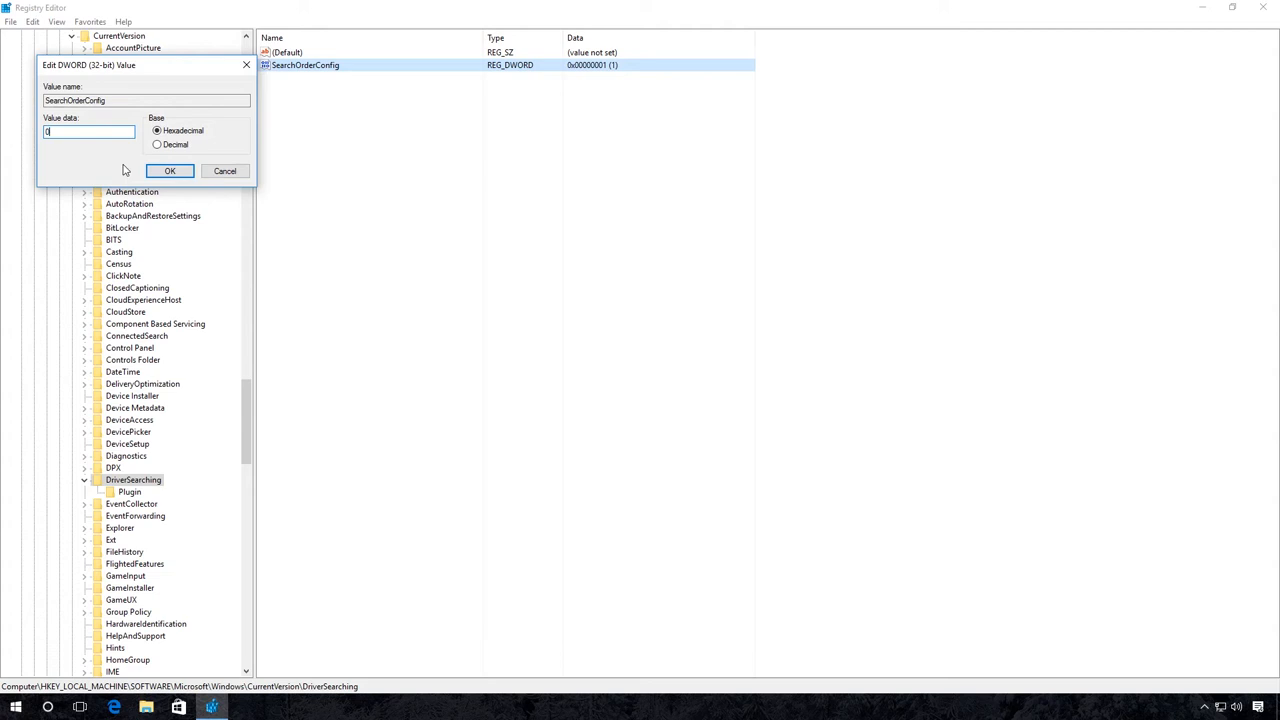
{"action": "left_click", "coordinate": [168, 170]}
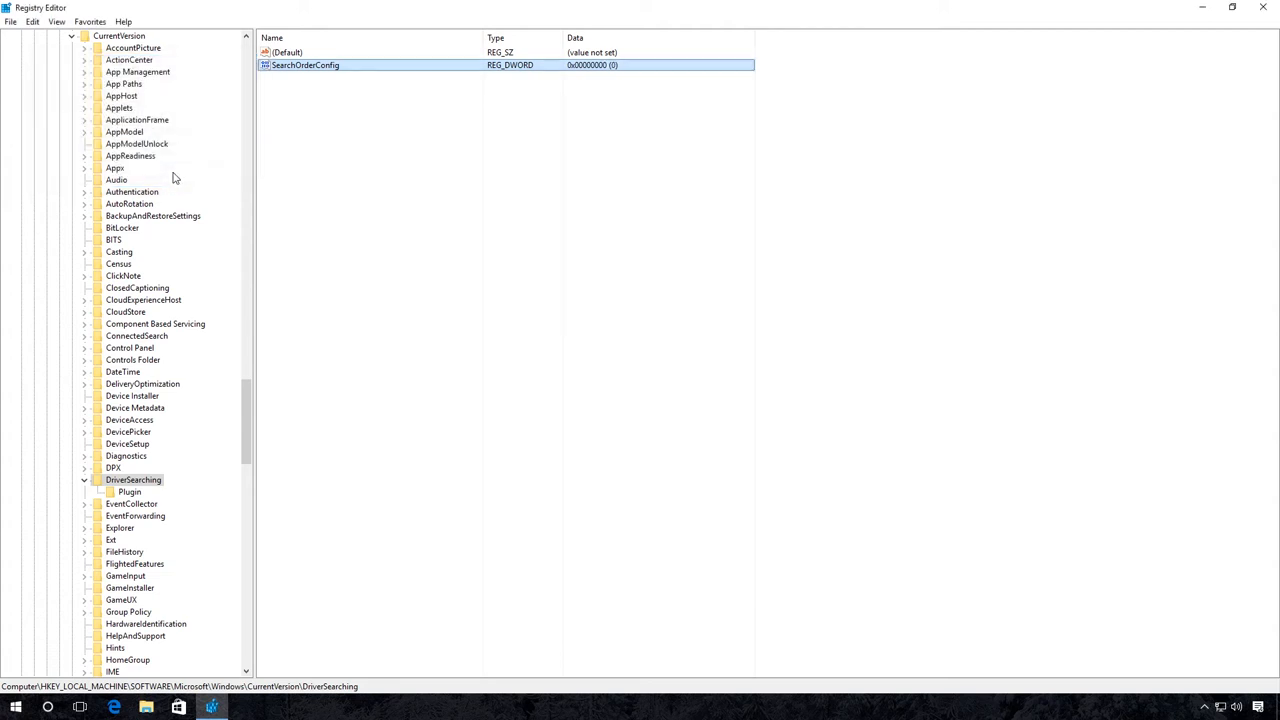
{"action": "mouse_move", "coordinate": [1268, 8]}
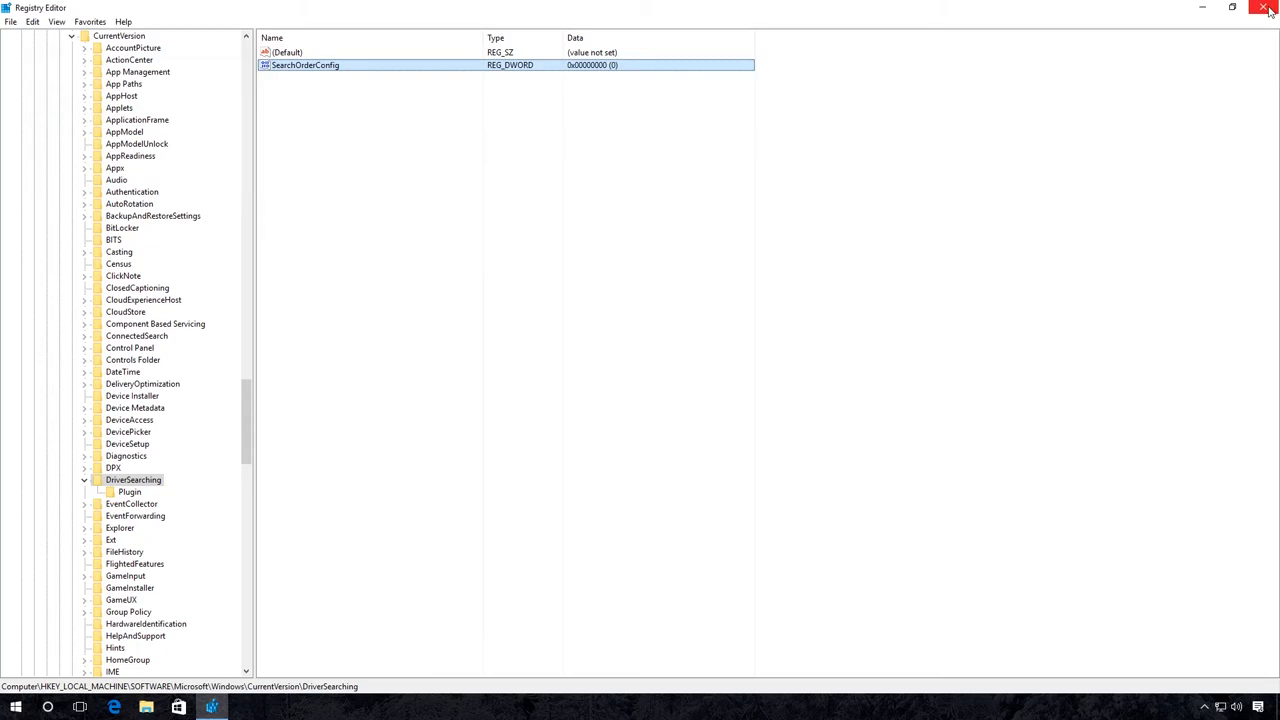